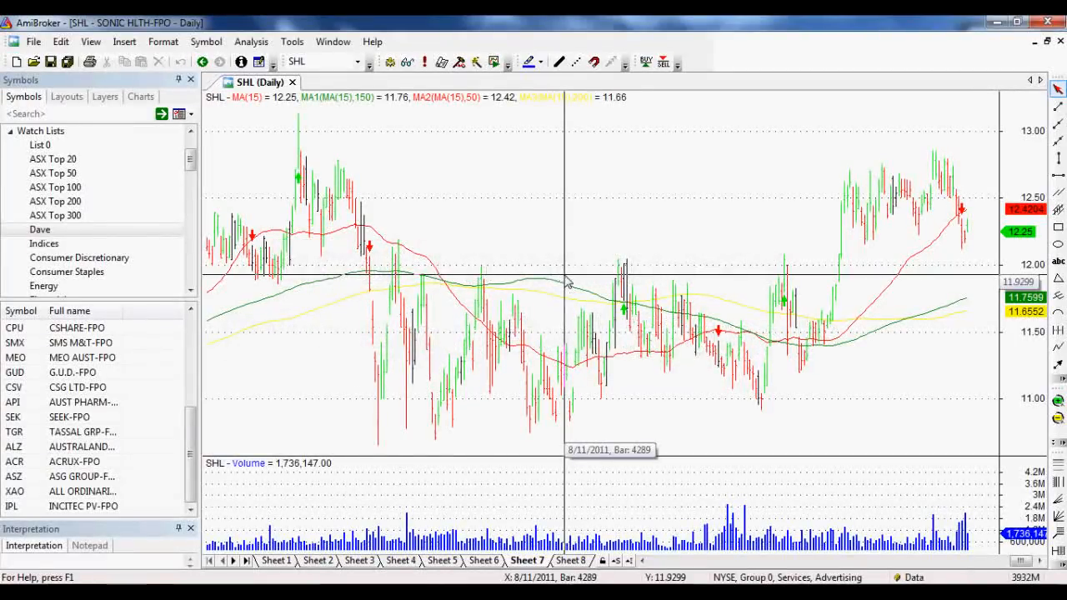
mouse_move(565, 279)
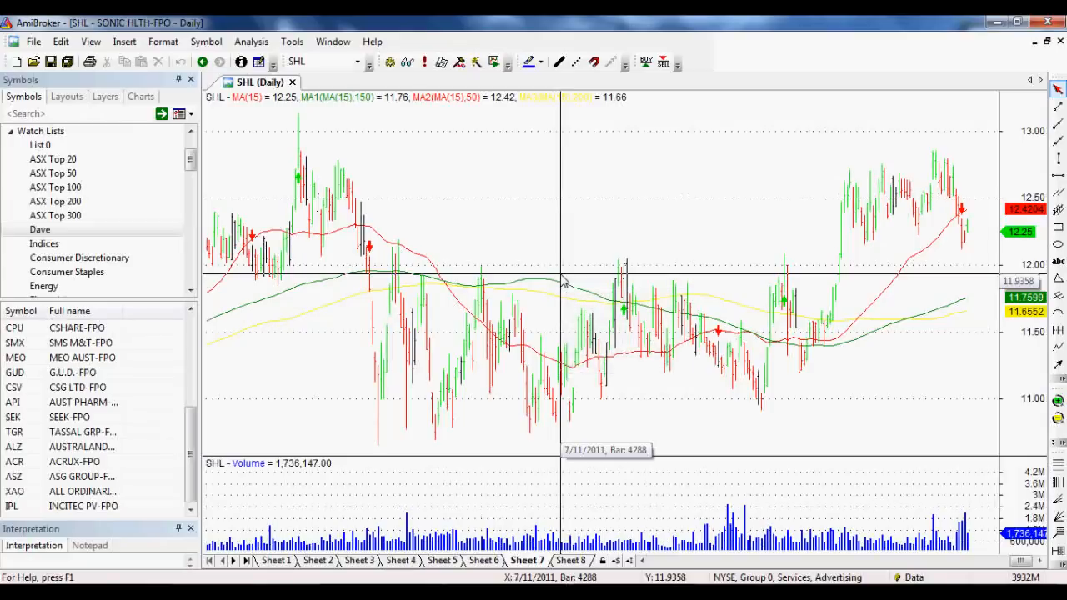
mouse_move(592, 241)
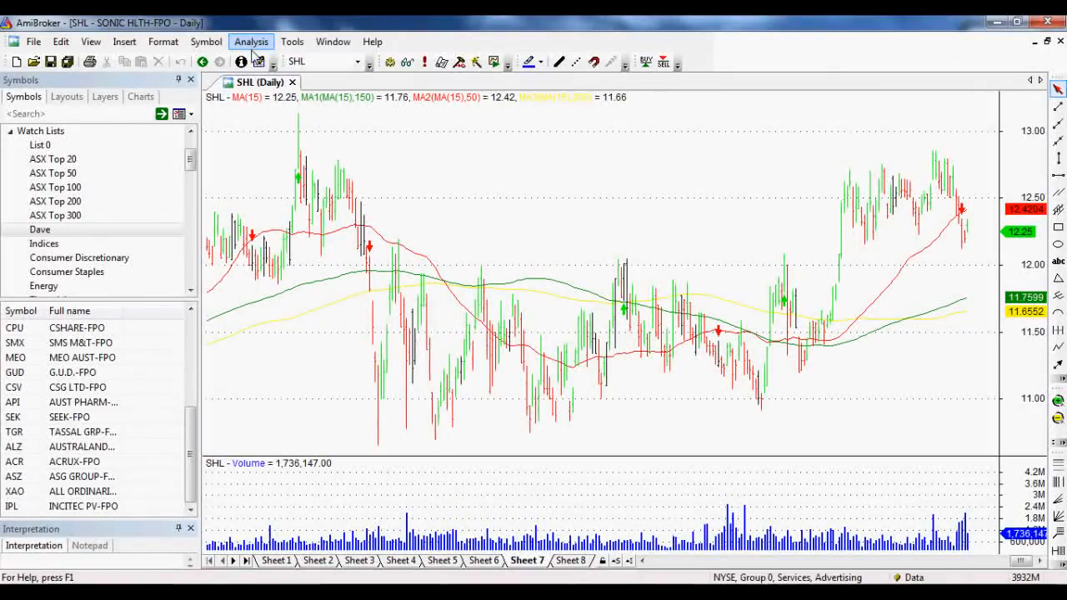
mouse_move(259, 62)
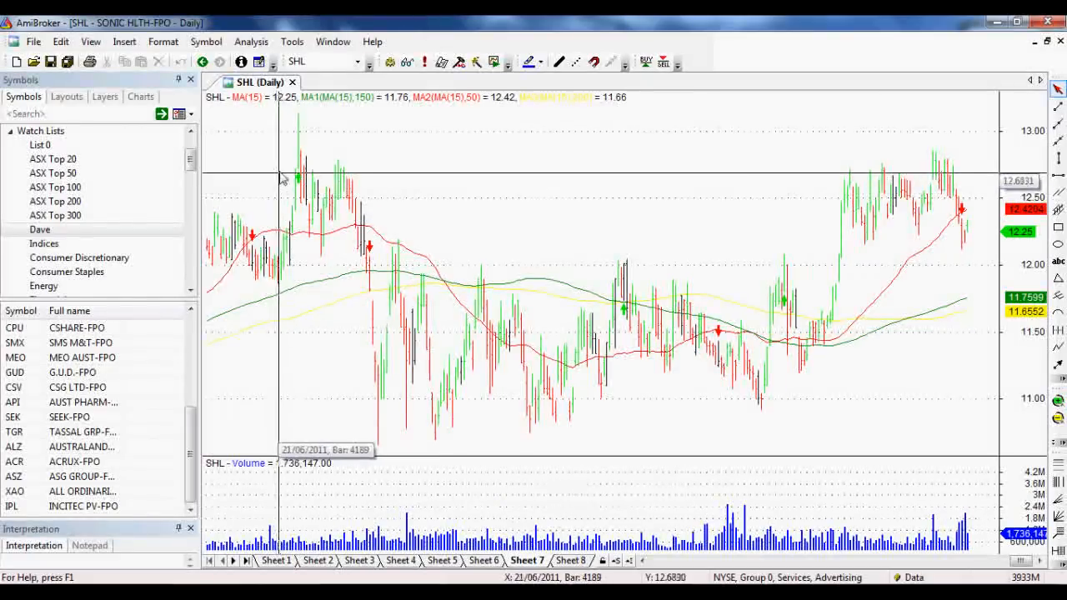
mouse_move(287, 208)
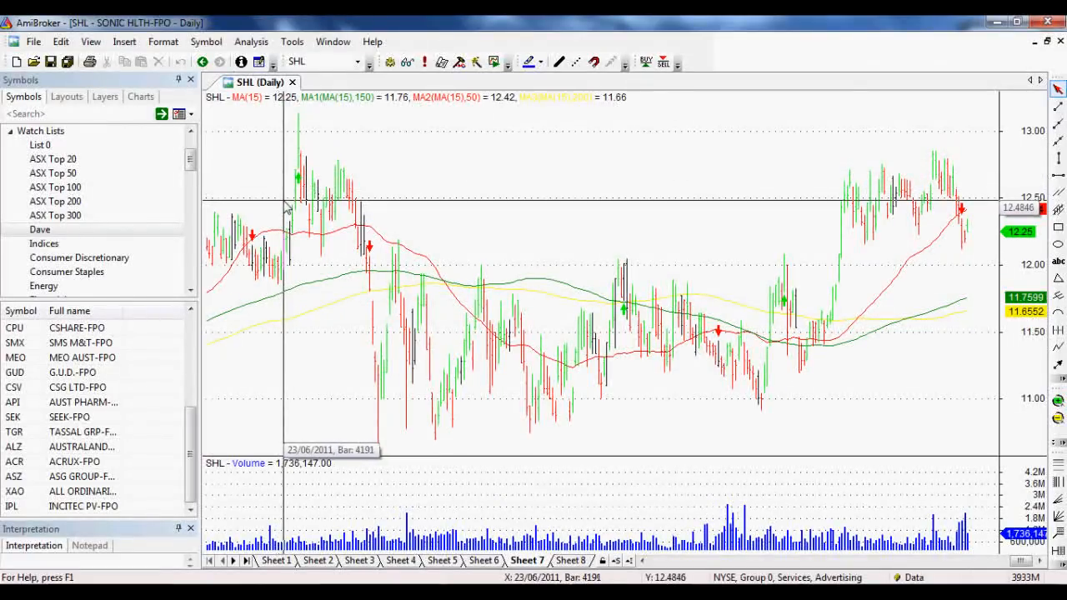
mouse_move(362, 181)
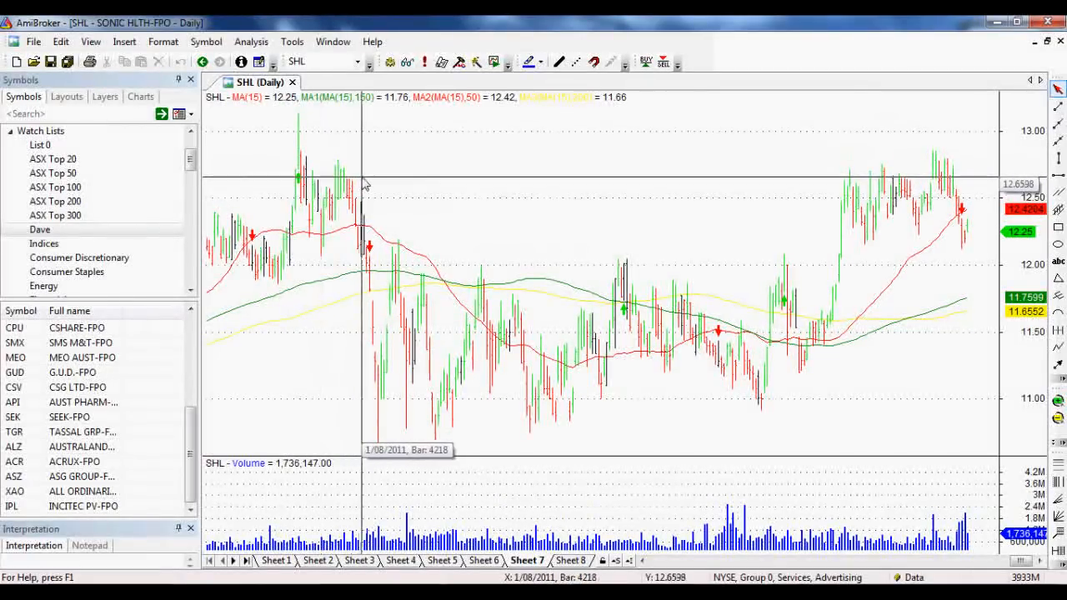
mouse_move(331, 130)
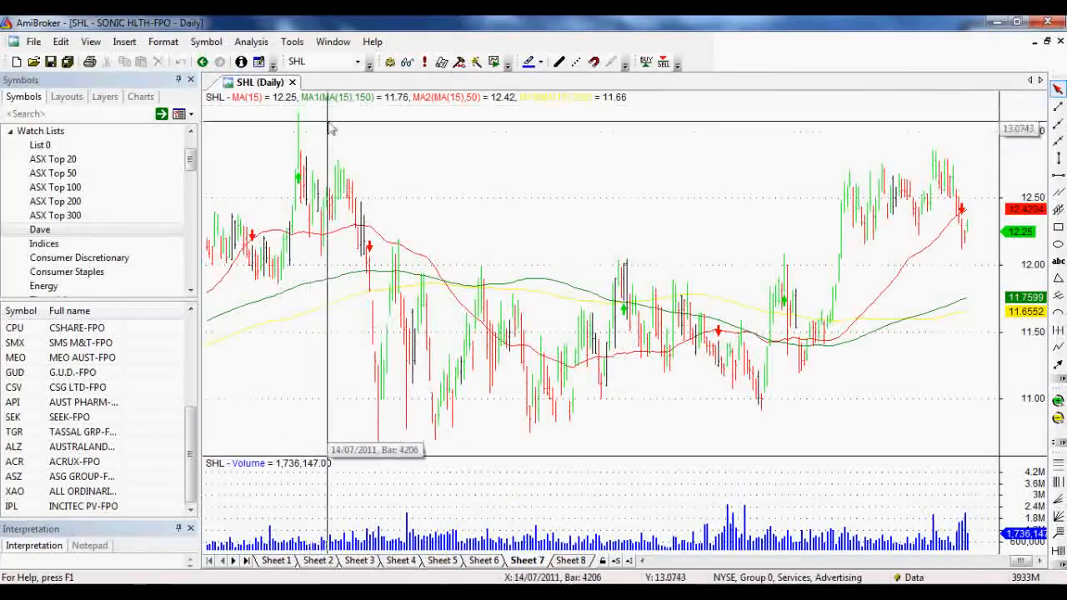
mouse_move(324, 129)
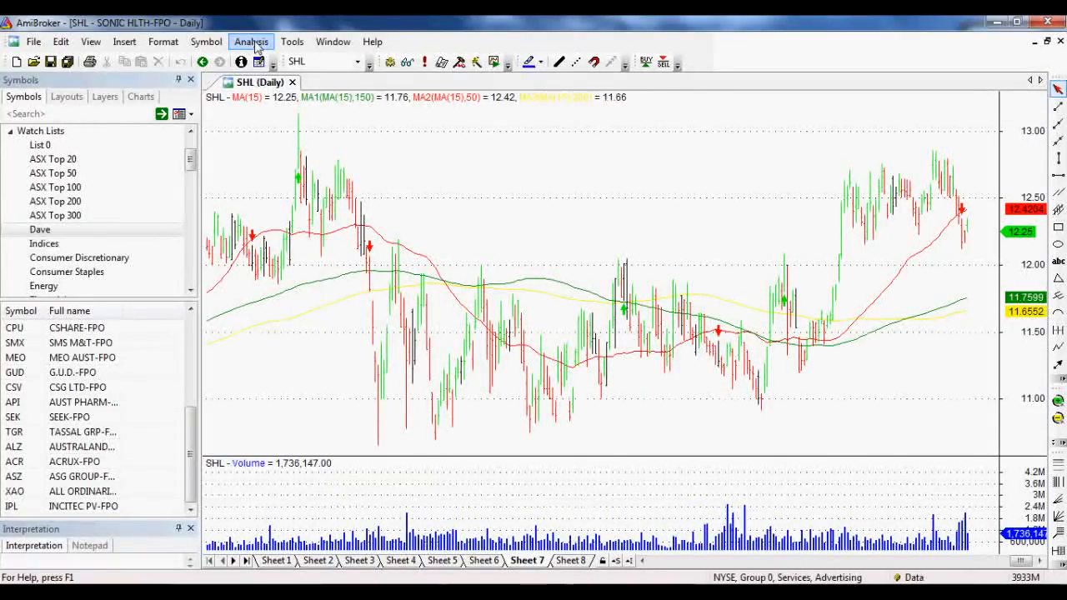
Step: Open a blank Unnamed formula in the Formula Editor from the Analysis menu
left_click(252, 42)
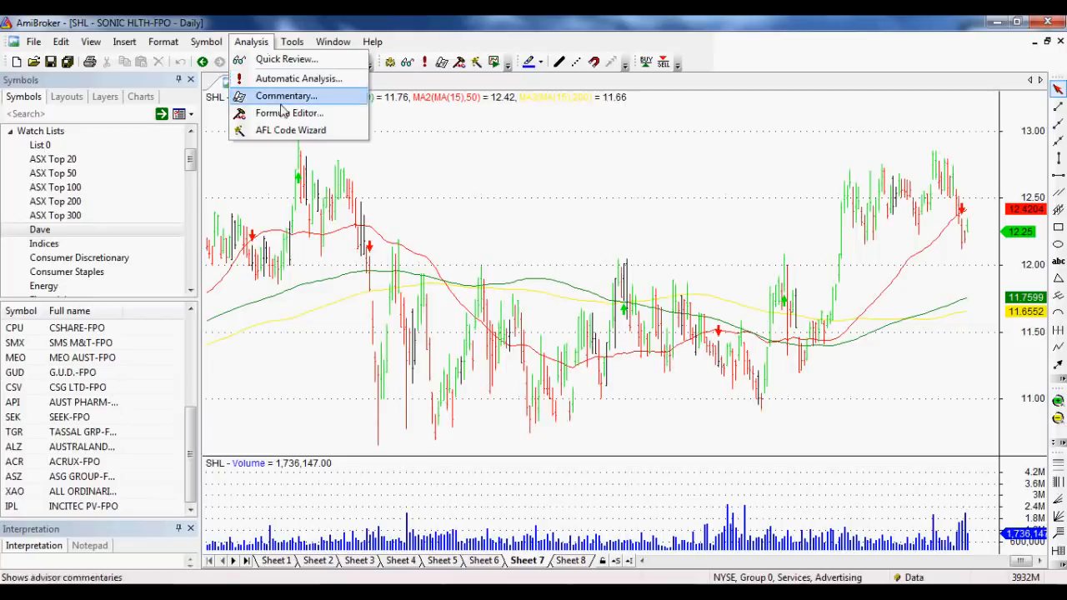
left_click(289, 113)
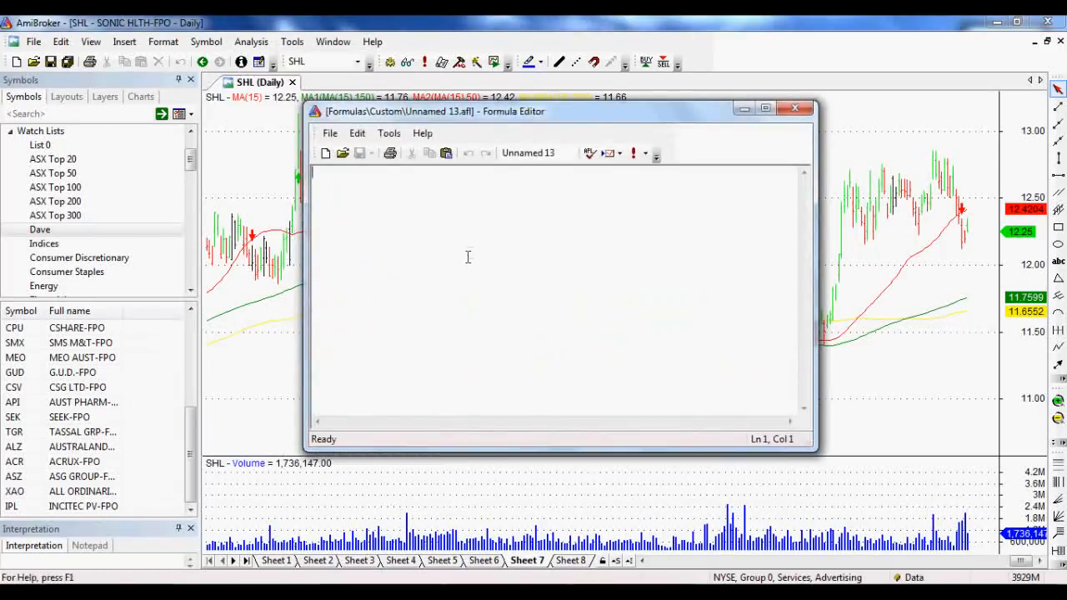
mouse_move(164, 500)
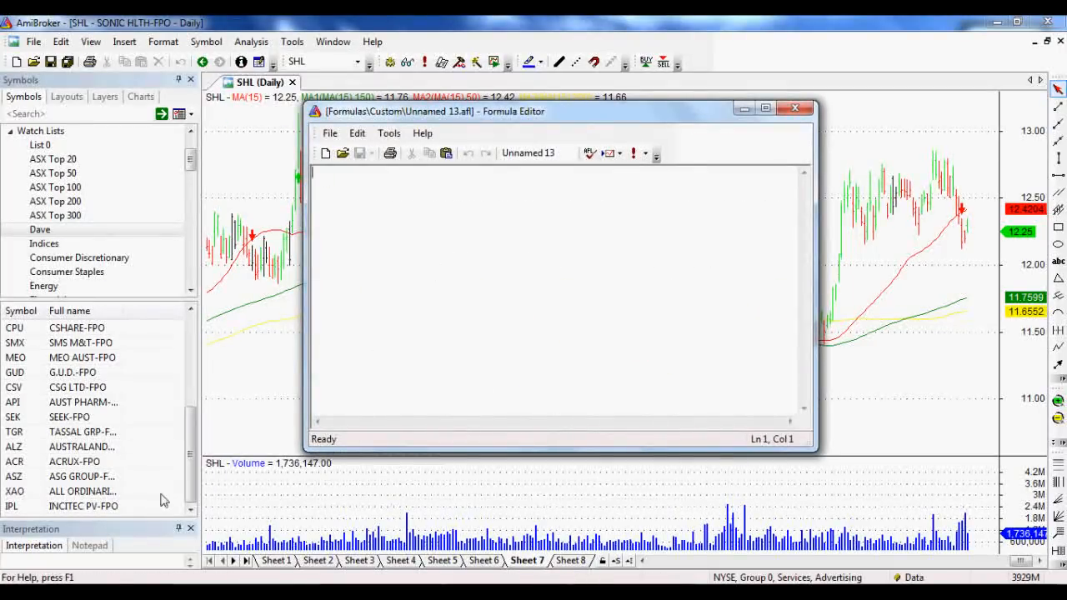
mouse_move(441, 527)
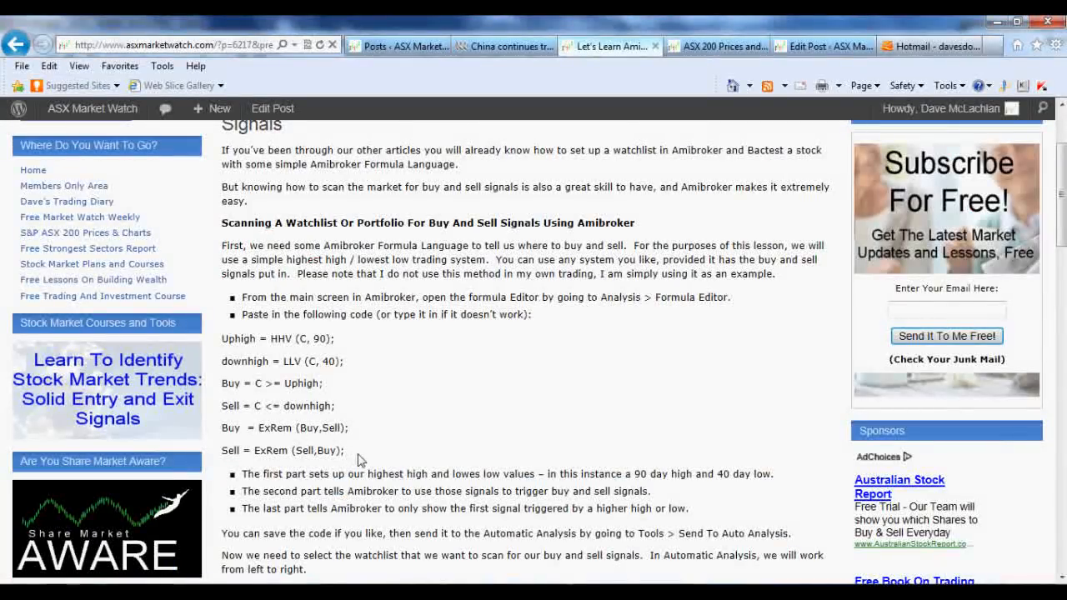
Step: Select and copy the six lines of Uphigh-to-ExRem buy/sell code from the article
left_click_drag(221, 338, 345, 450)
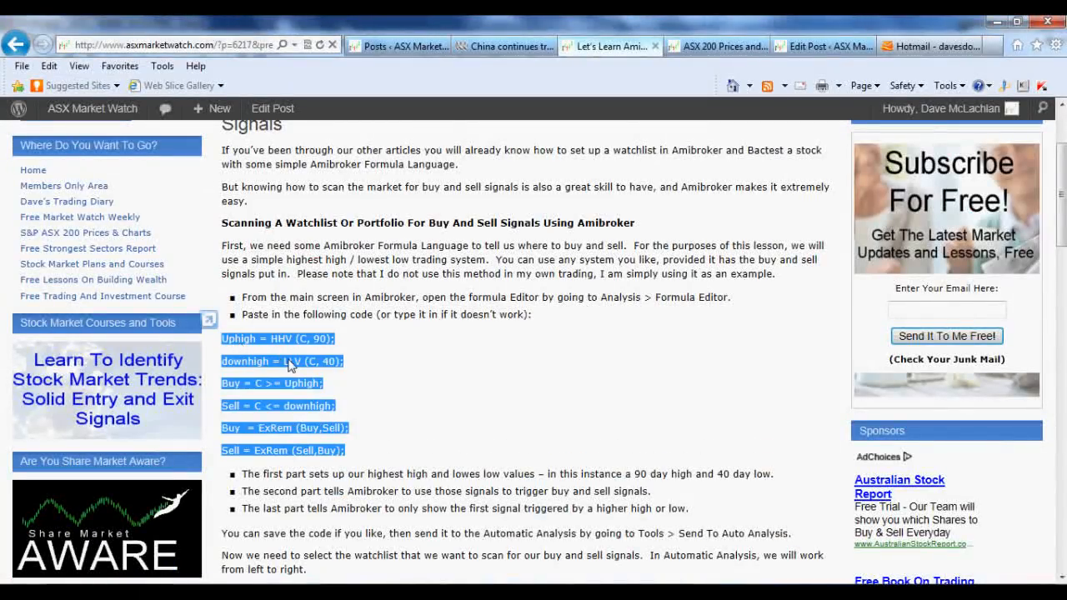
mouse_move(290, 359)
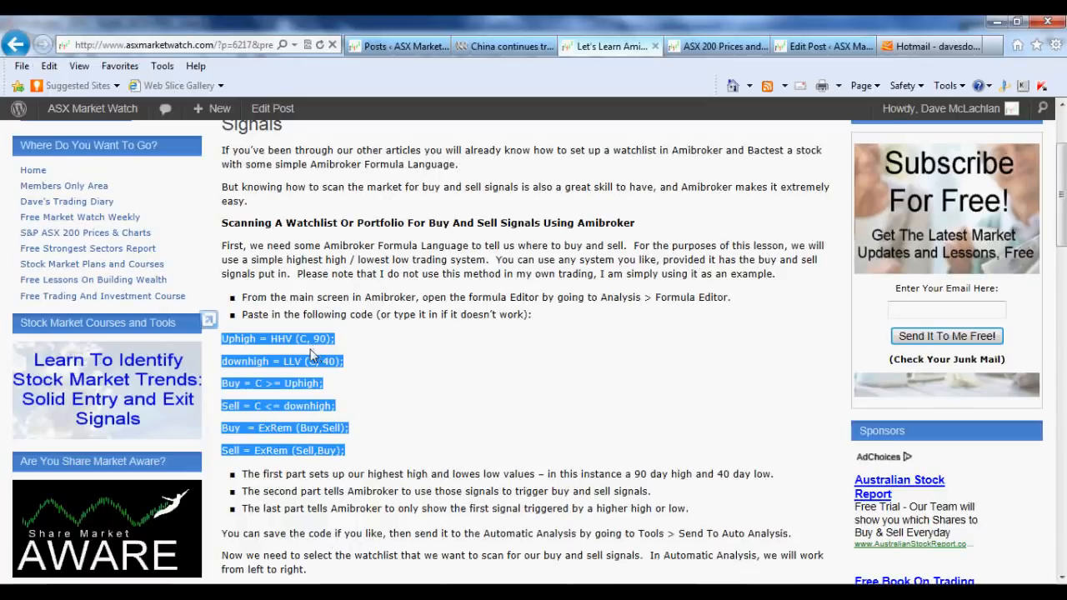
mouse_move(306, 354)
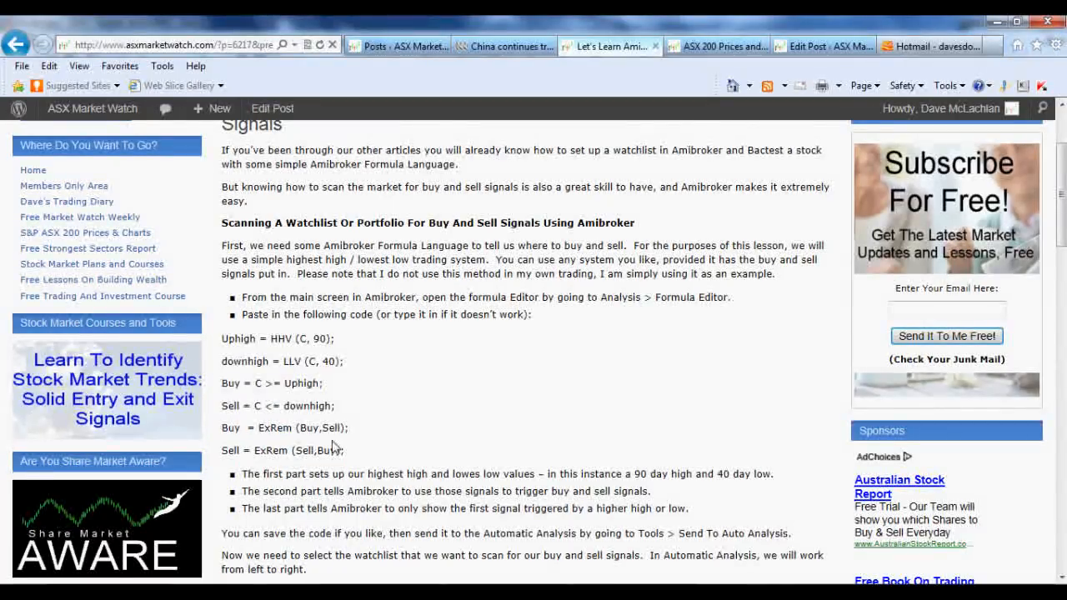
left_click_drag(221, 339, 344, 450)
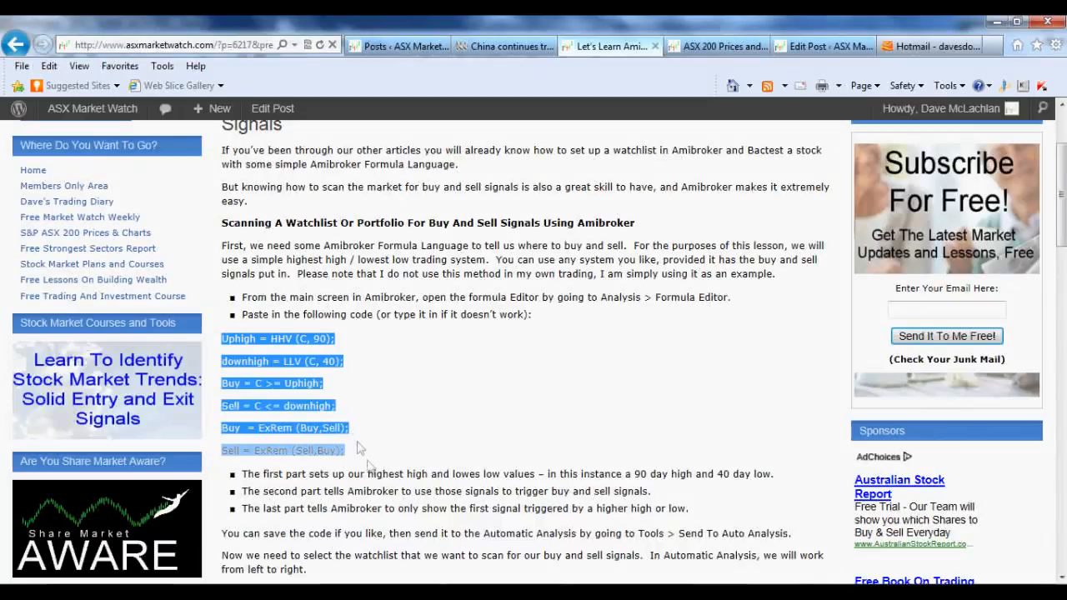
left_click(359, 446)
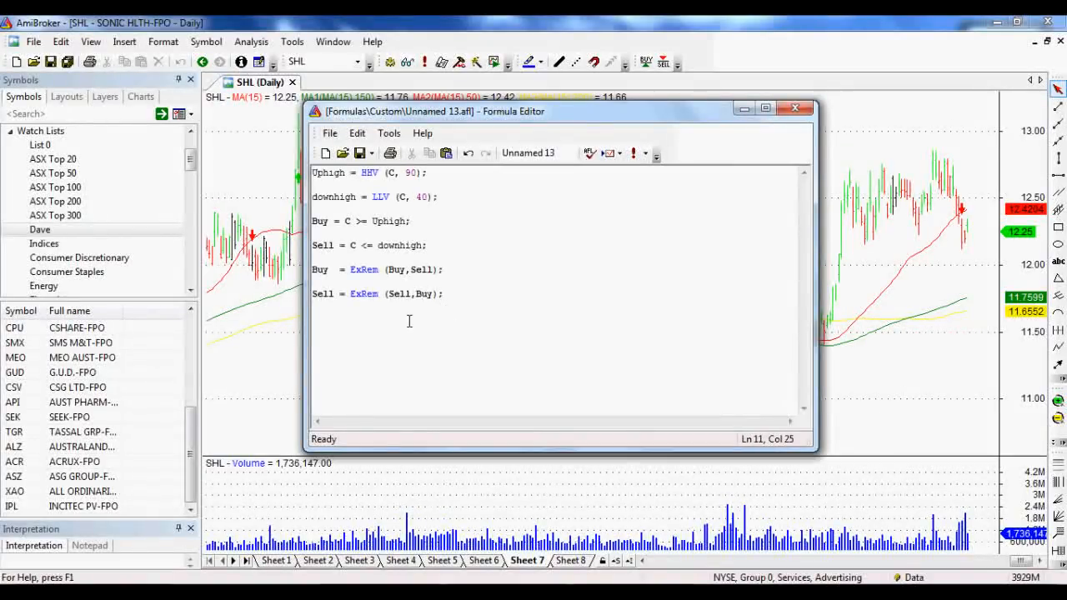
mouse_move(654, 158)
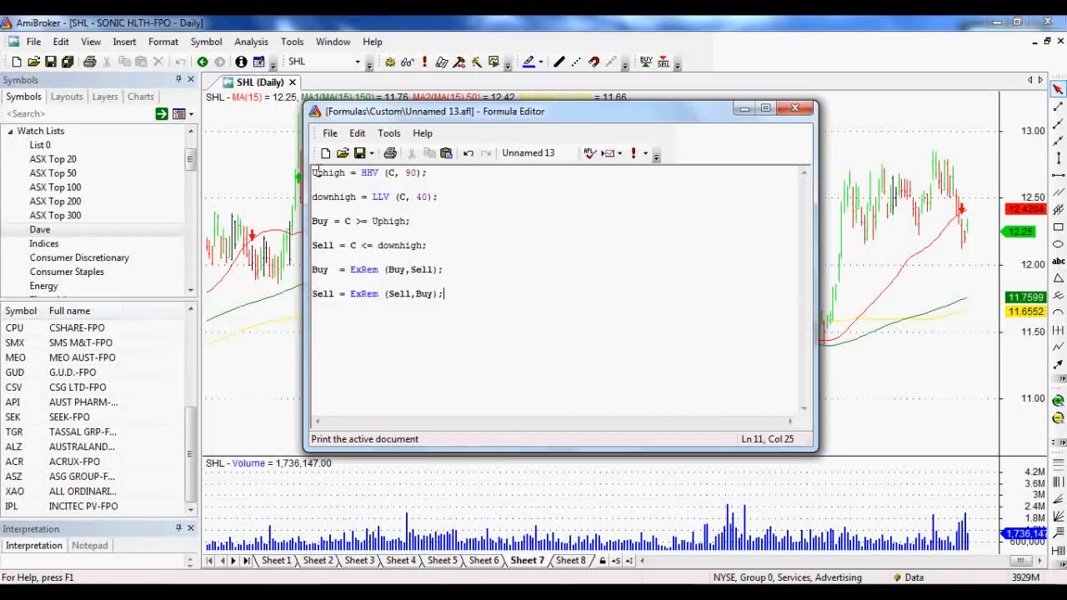
Step: Walk through the HHV 90-day buy and LLV 40-day sell lines, highlighting Uphigh
double_click(328, 172)
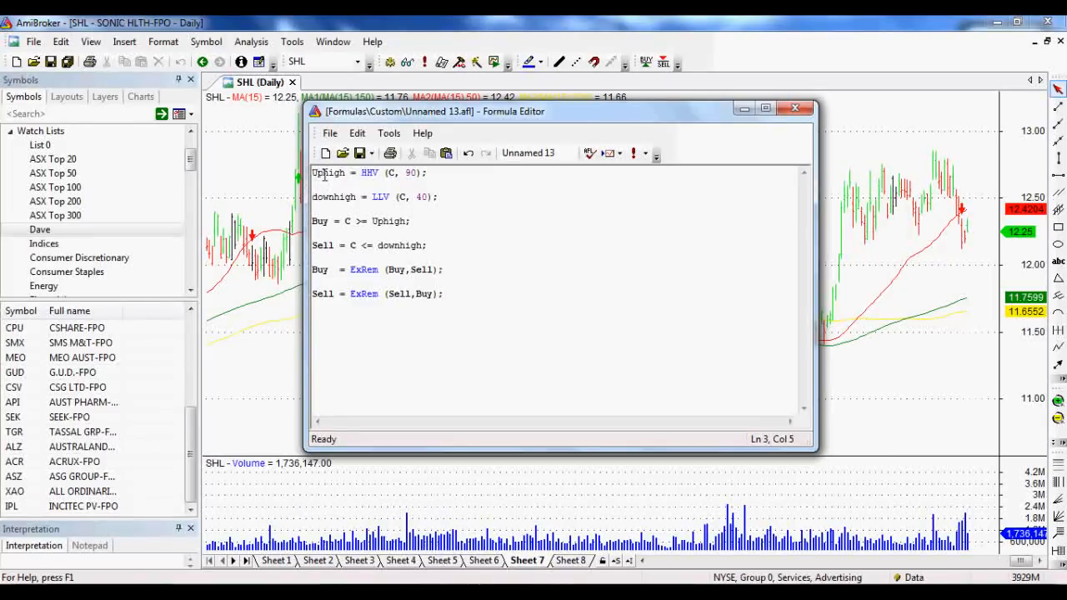
double_click(328, 173)
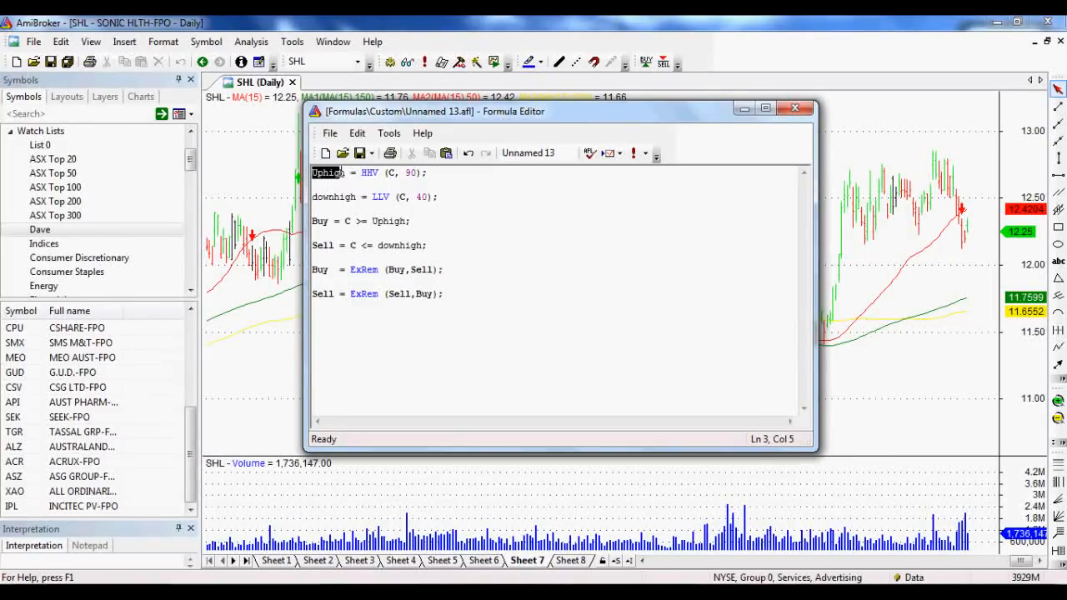
left_click(367, 172)
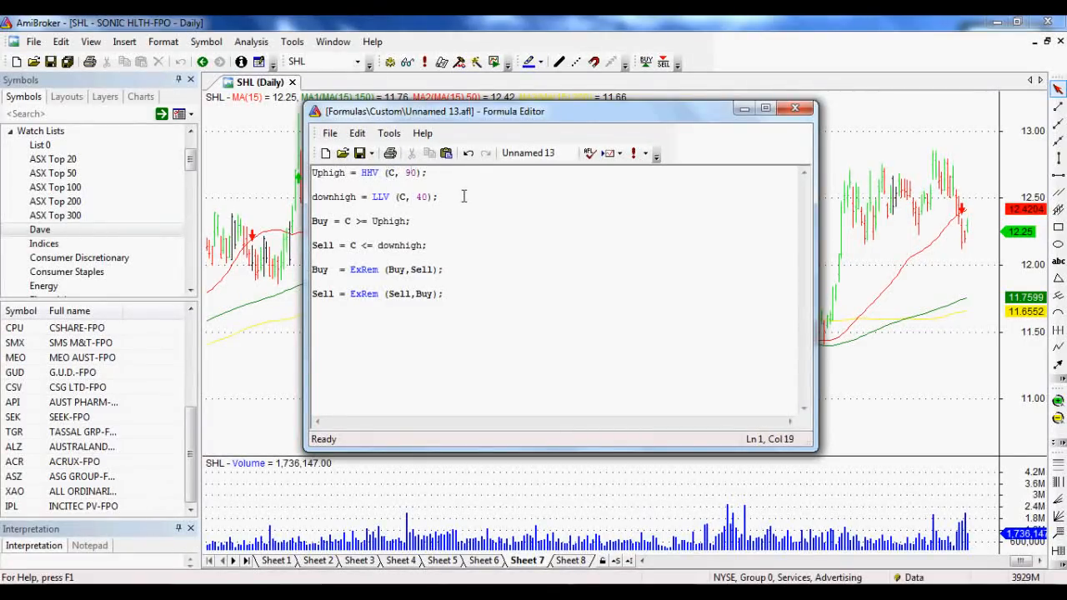
double_click(334, 197)
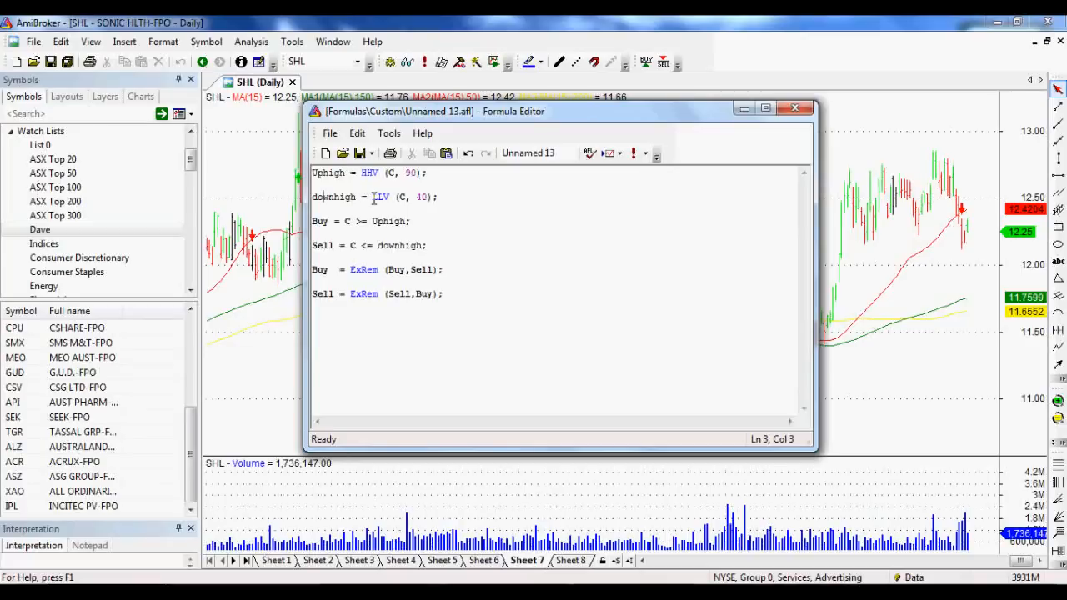
left_click(375, 197)
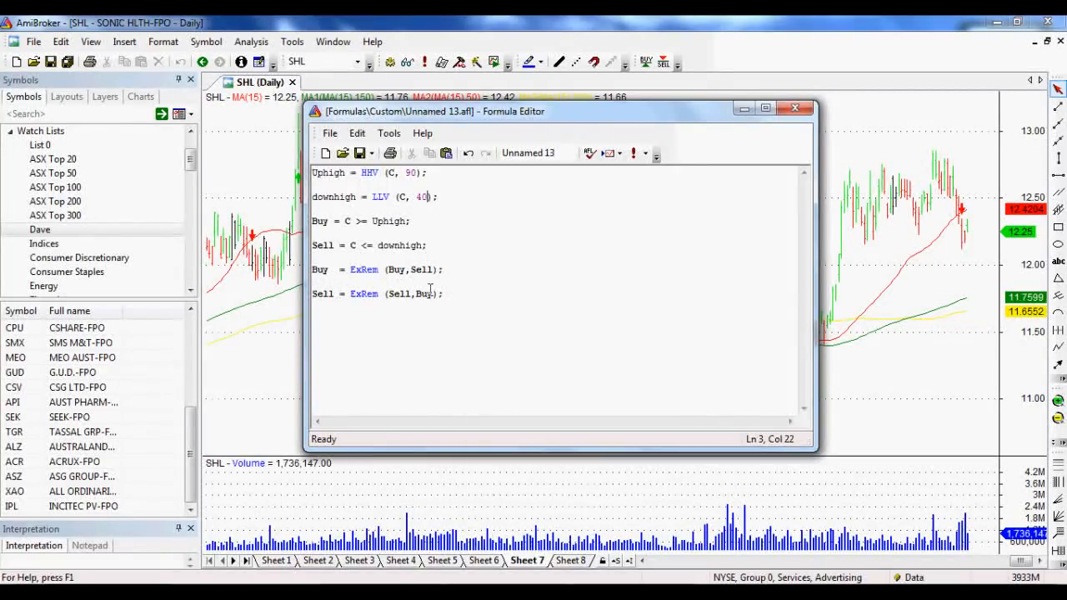
mouse_move(466, 279)
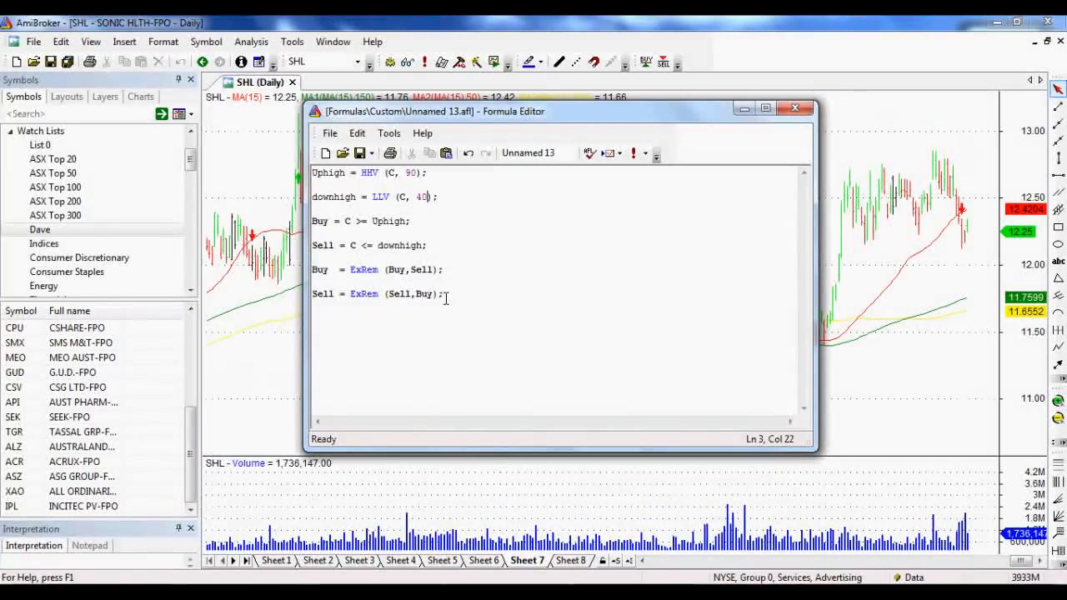
mouse_move(390, 153)
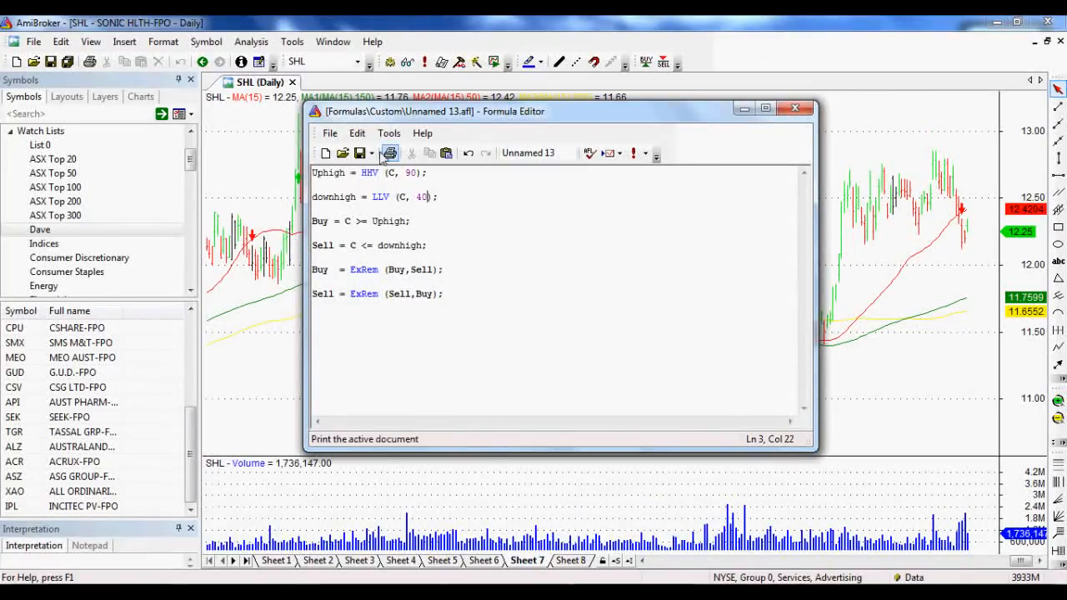
Step: Send Unnamed 13 to Automatic Analysis, where SHL and WES show as sells
left_click(388, 132)
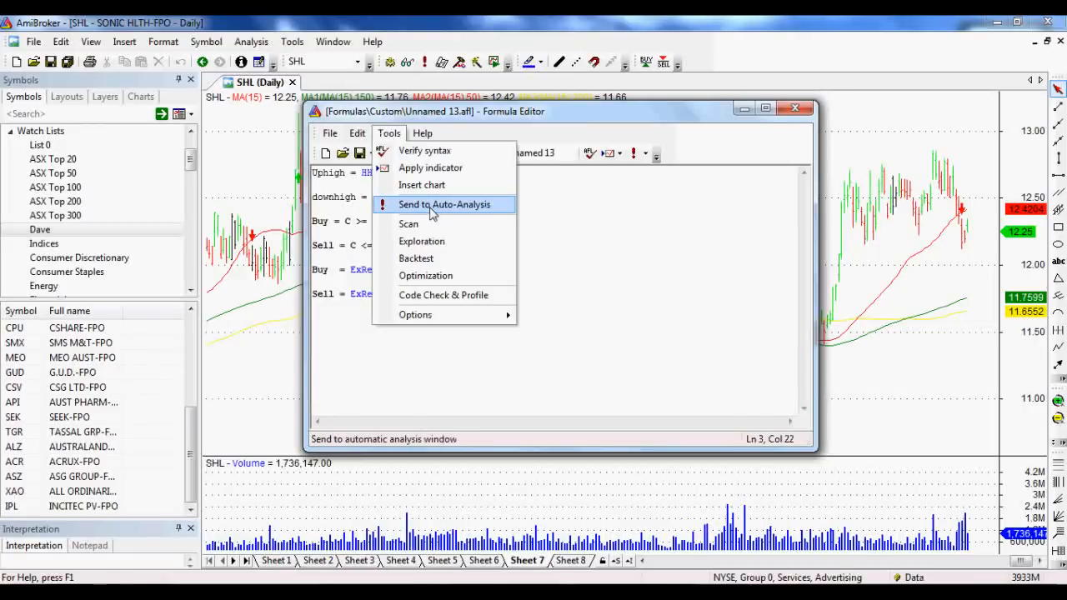
left_click(443, 204)
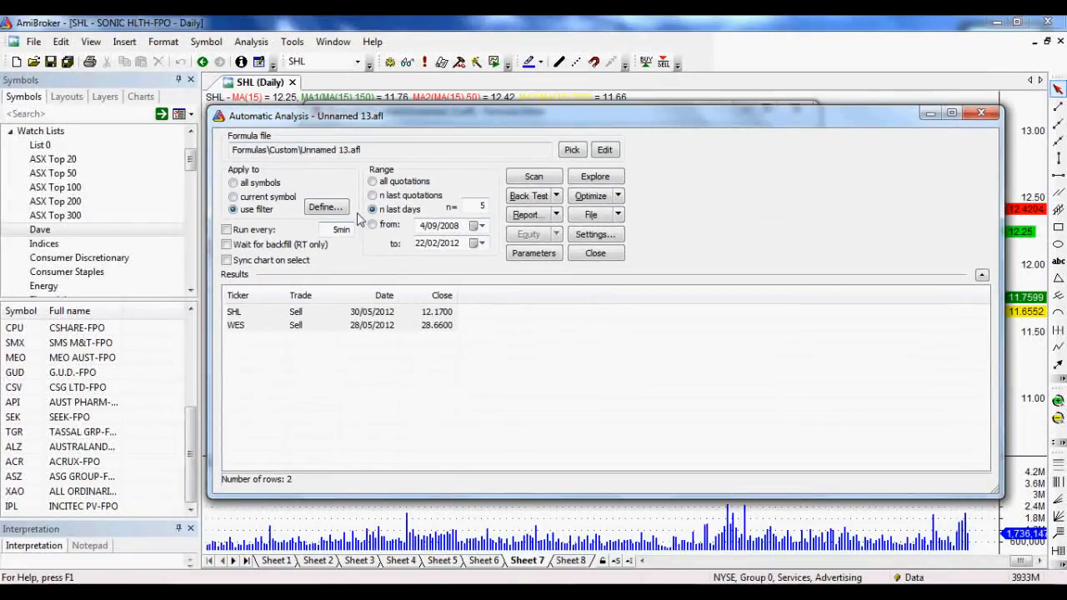
mouse_move(329, 372)
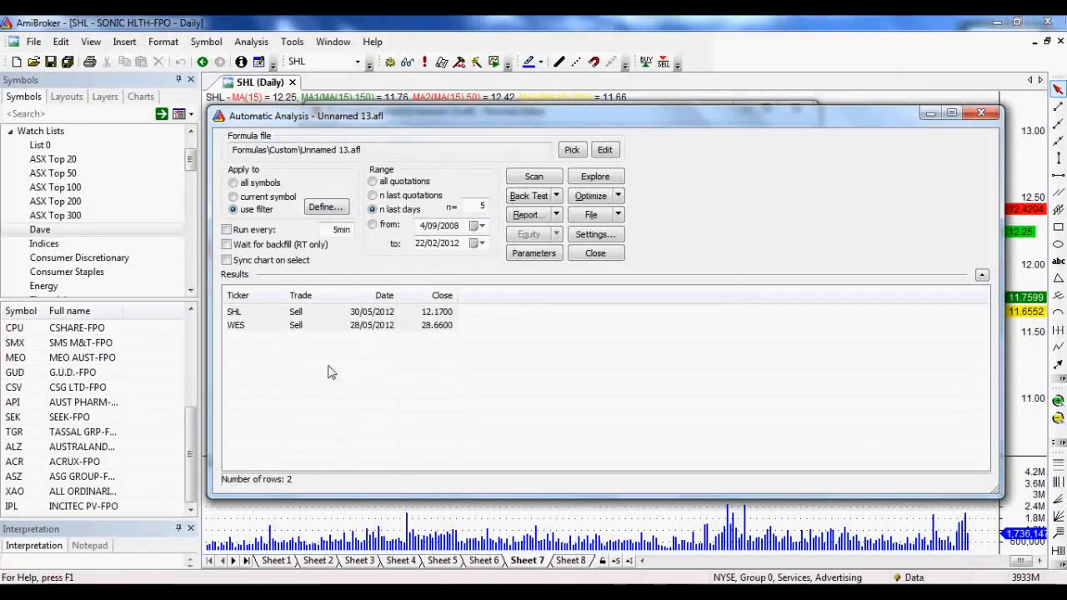
left_click(234, 209)
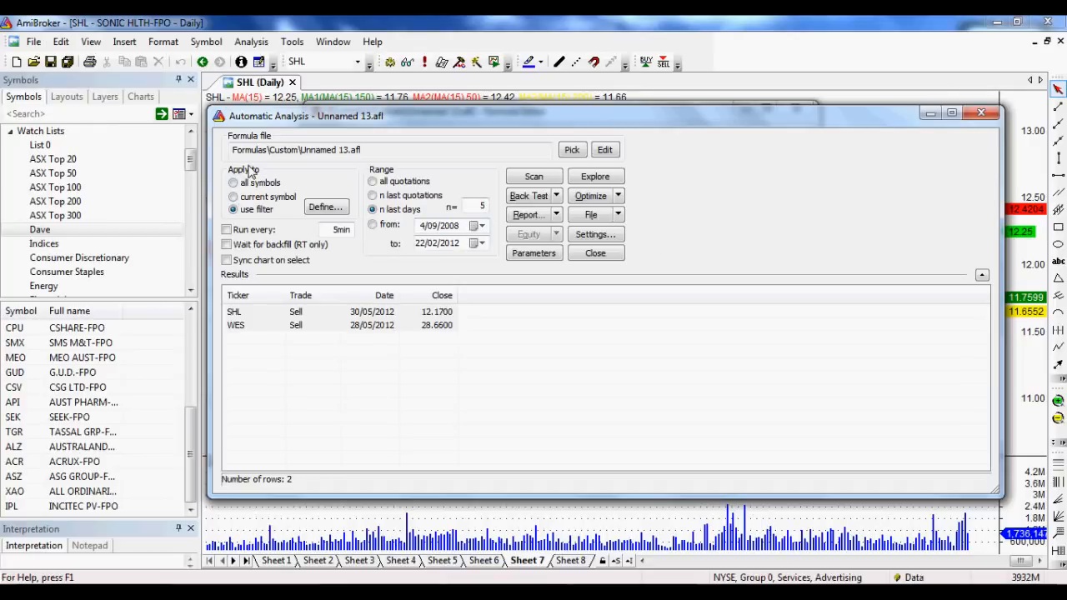
Step: Change the analysis filter's watch list from ASX Top 50 to ASX Top 200
left_click(325, 207)
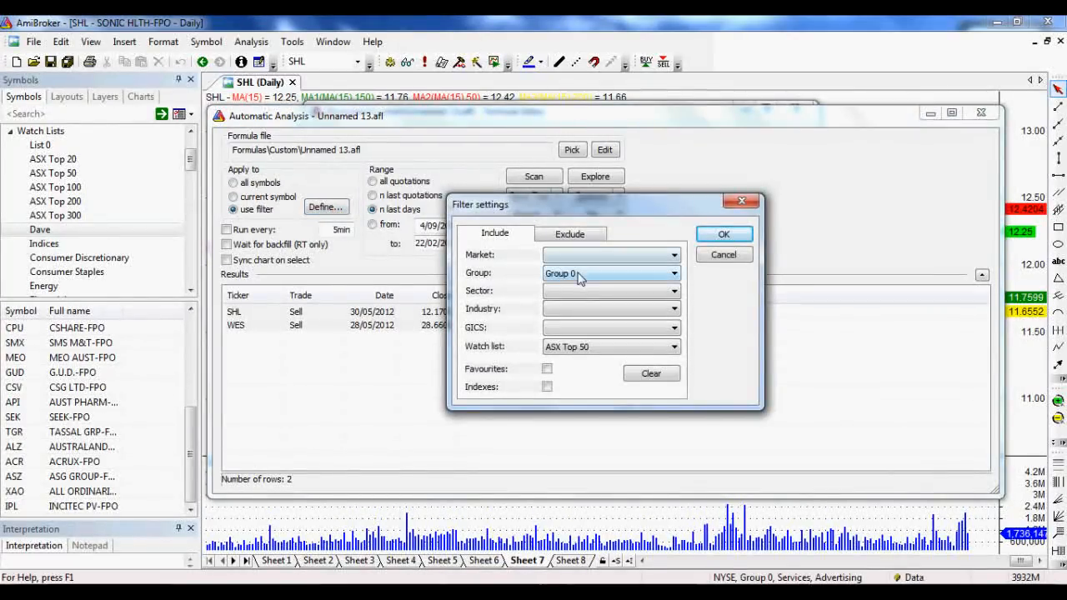
left_click(674, 347)
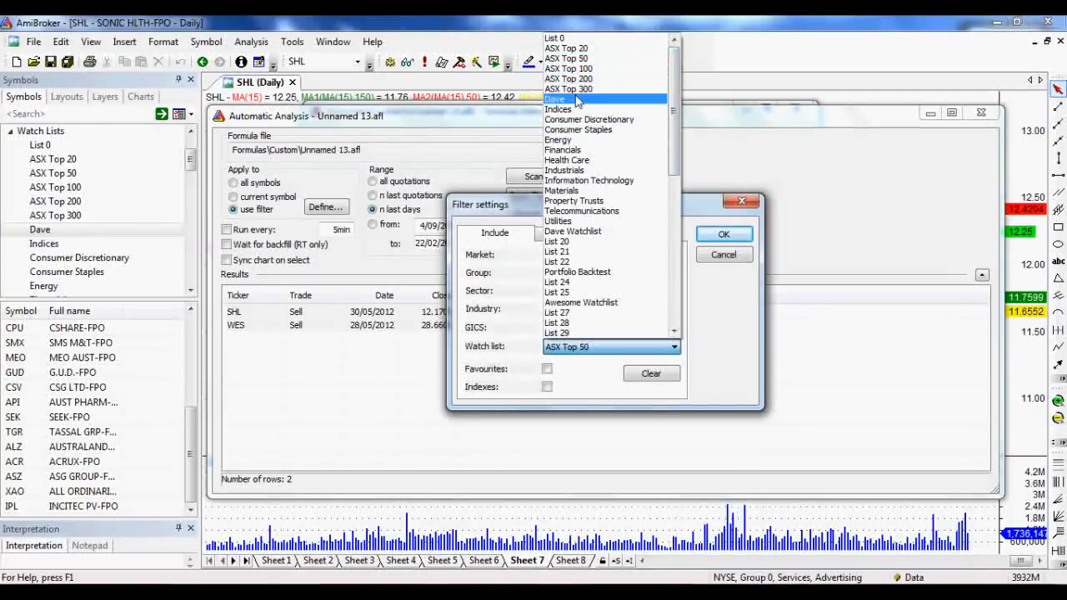
mouse_move(569, 78)
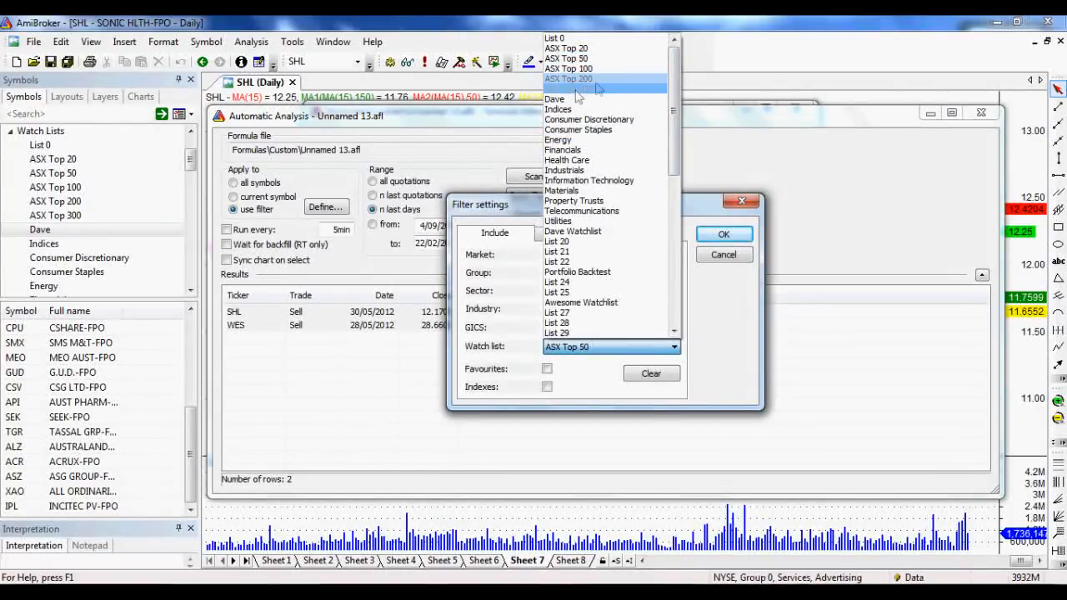
mouse_move(568, 89)
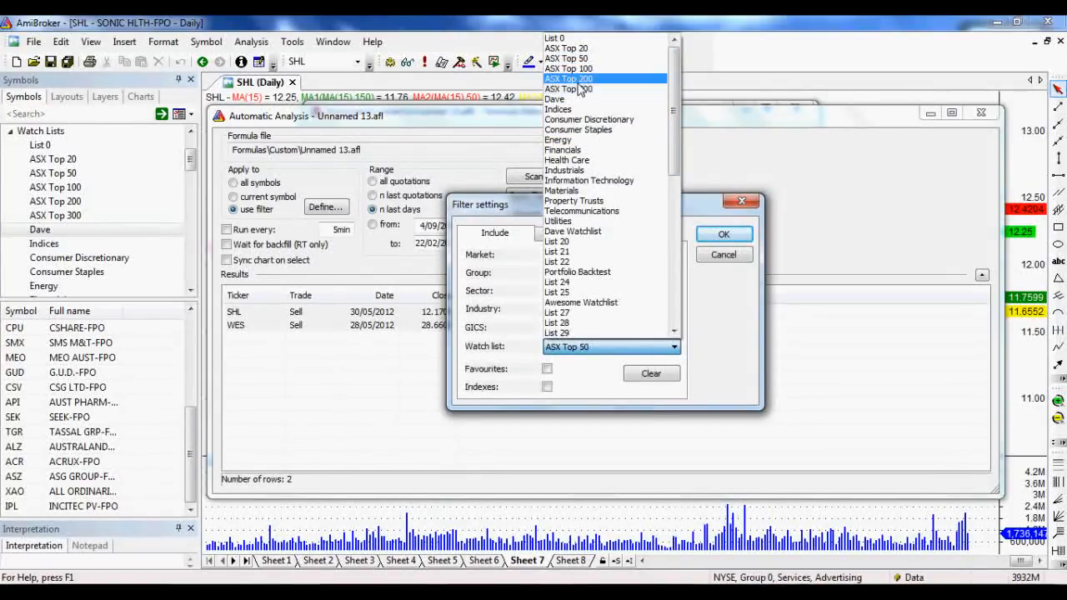
left_click(568, 79)
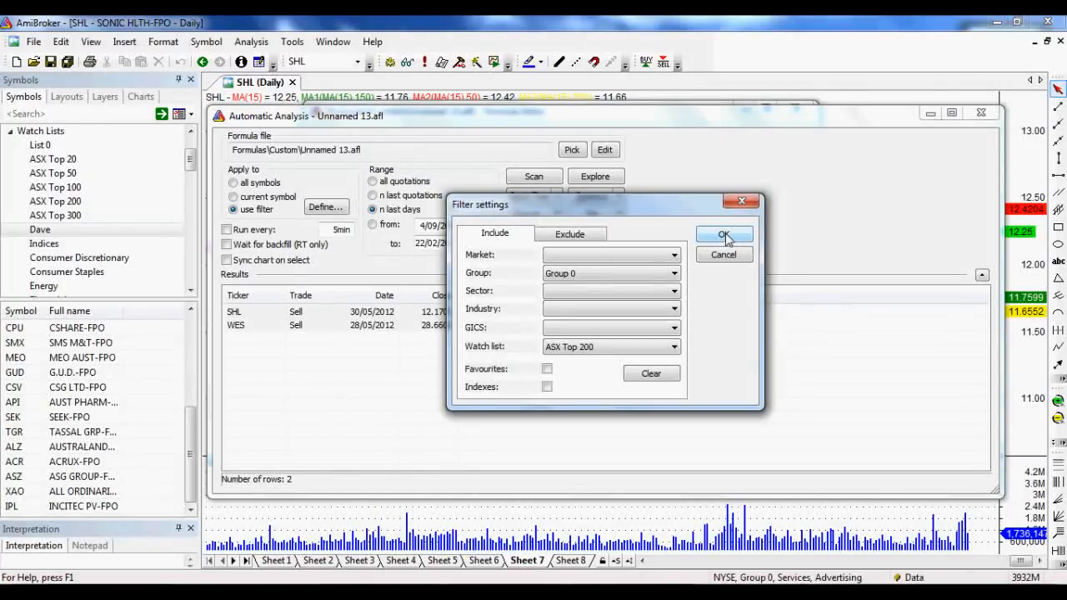
left_click(723, 235)
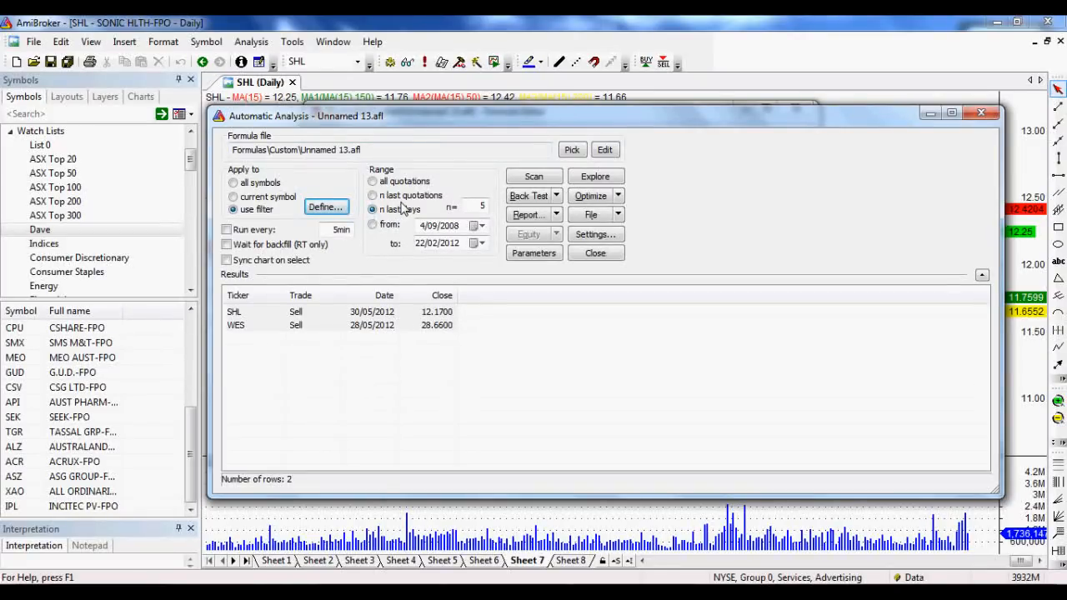
left_click(372, 209)
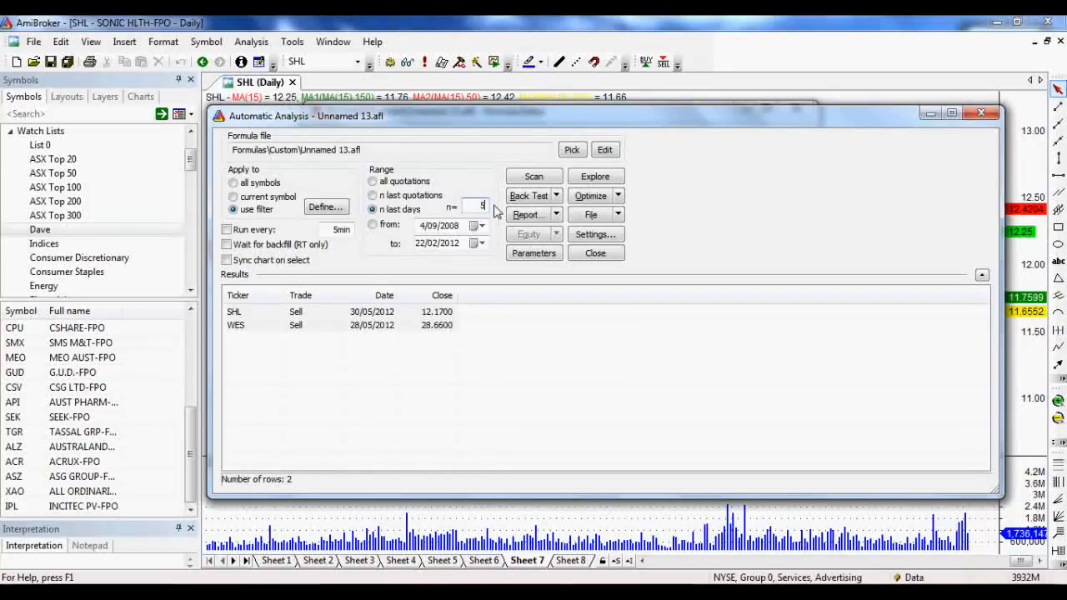
mouse_move(425, 219)
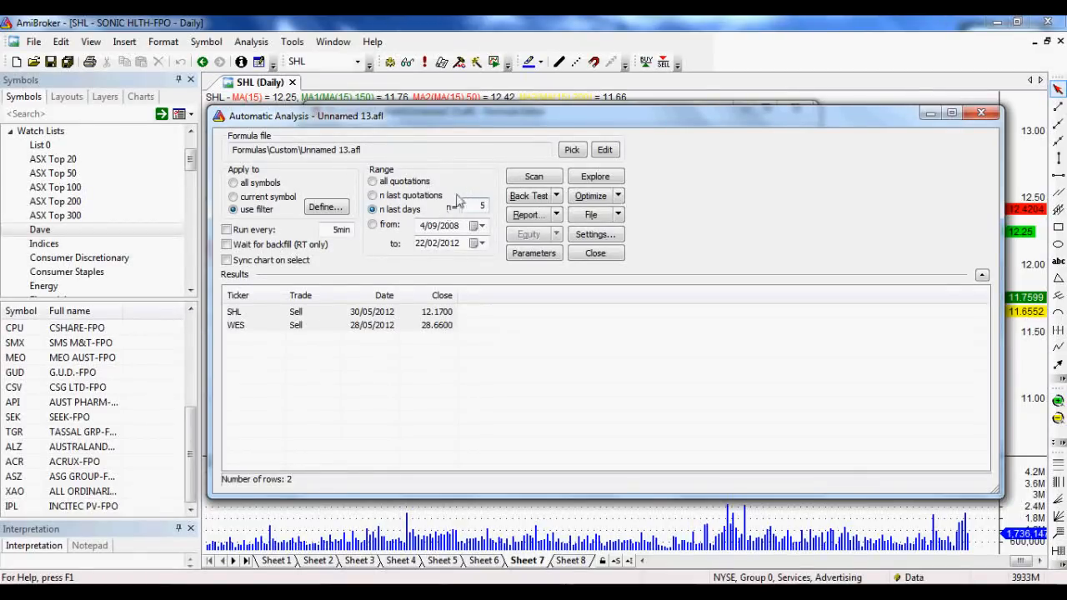
left_click(595, 234)
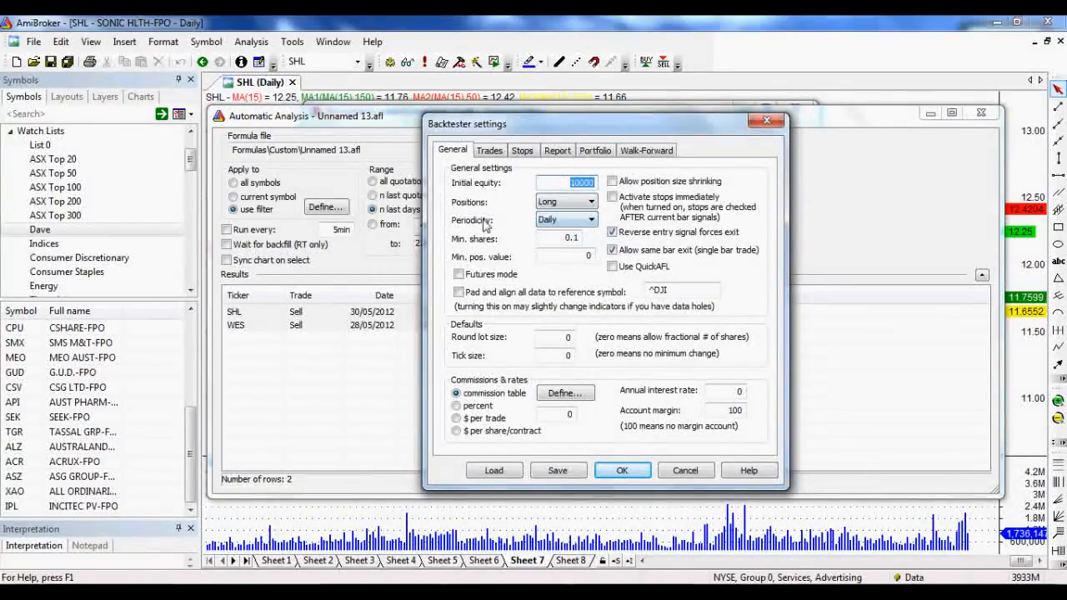
mouse_move(521, 183)
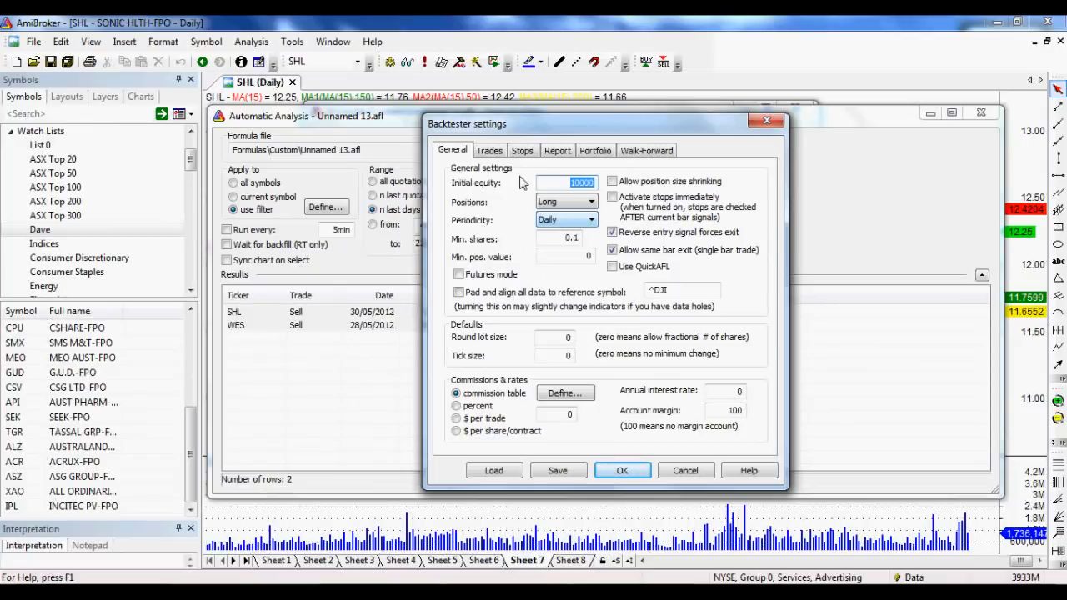
left_click(557, 150)
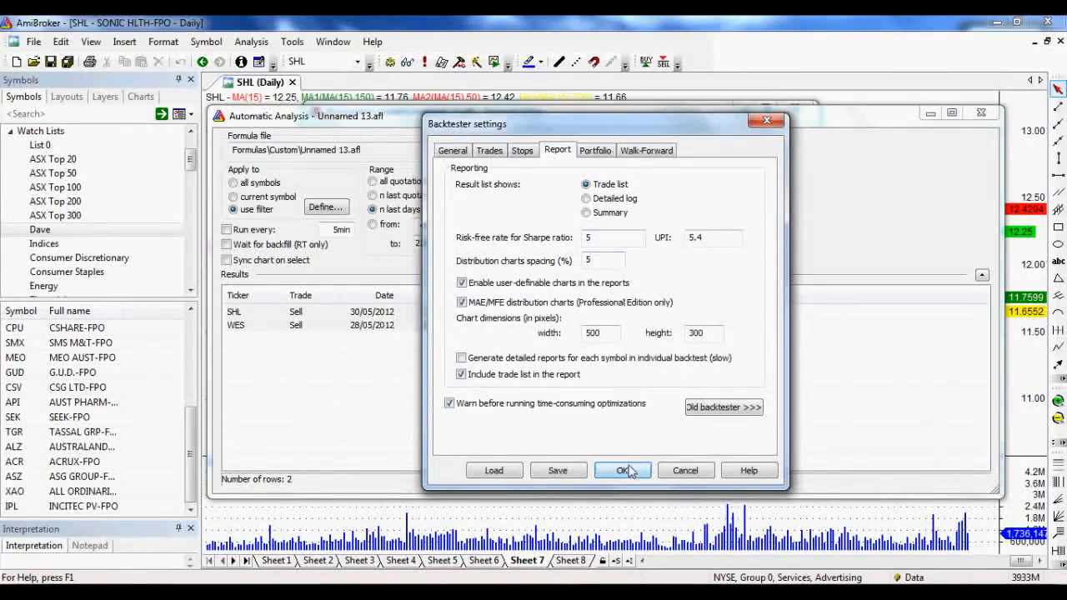
left_click(622, 470)
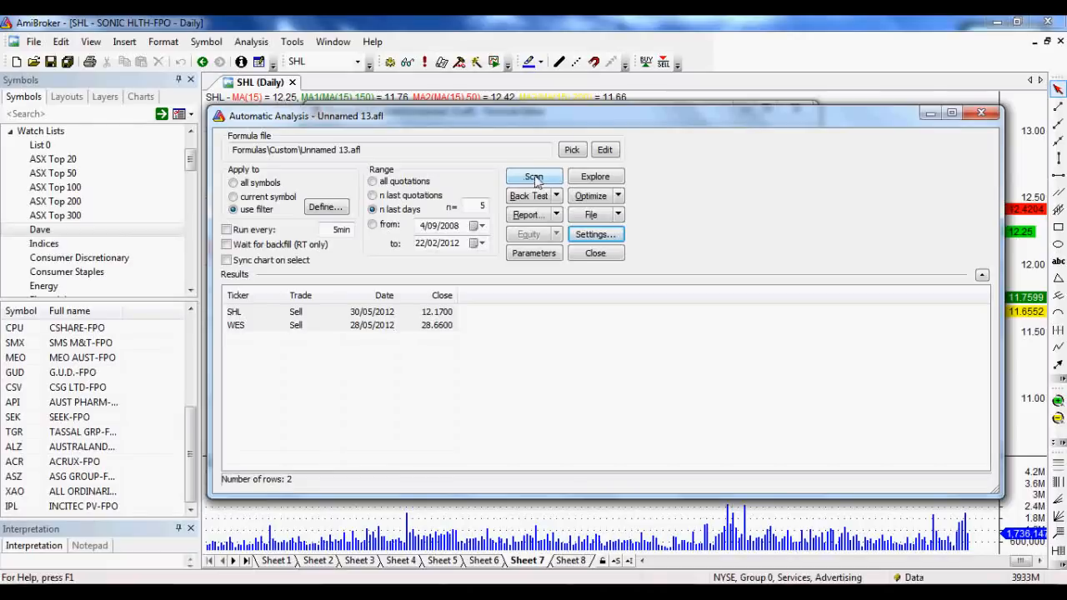
Step: Run the scan and pick the new ABC sell signal from 1/06/2012
left_click(533, 176)
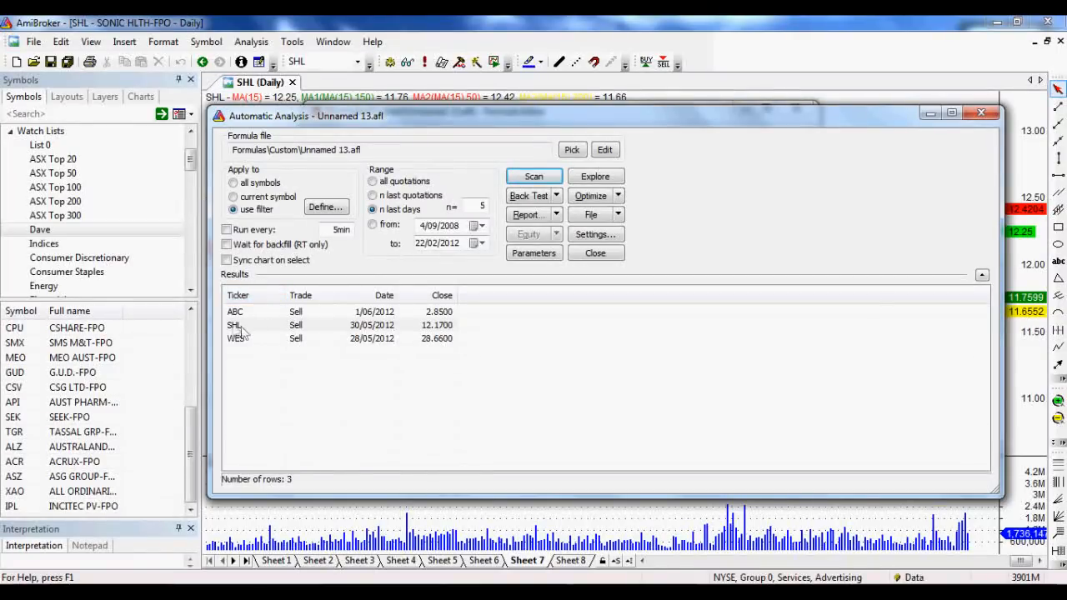
mouse_move(235, 325)
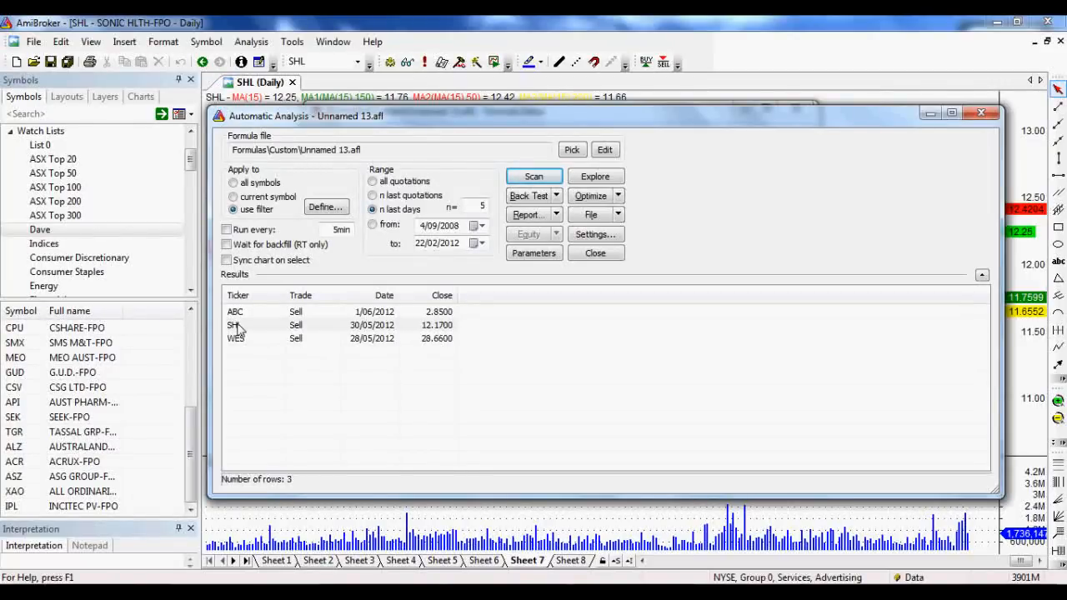
mouse_move(277, 340)
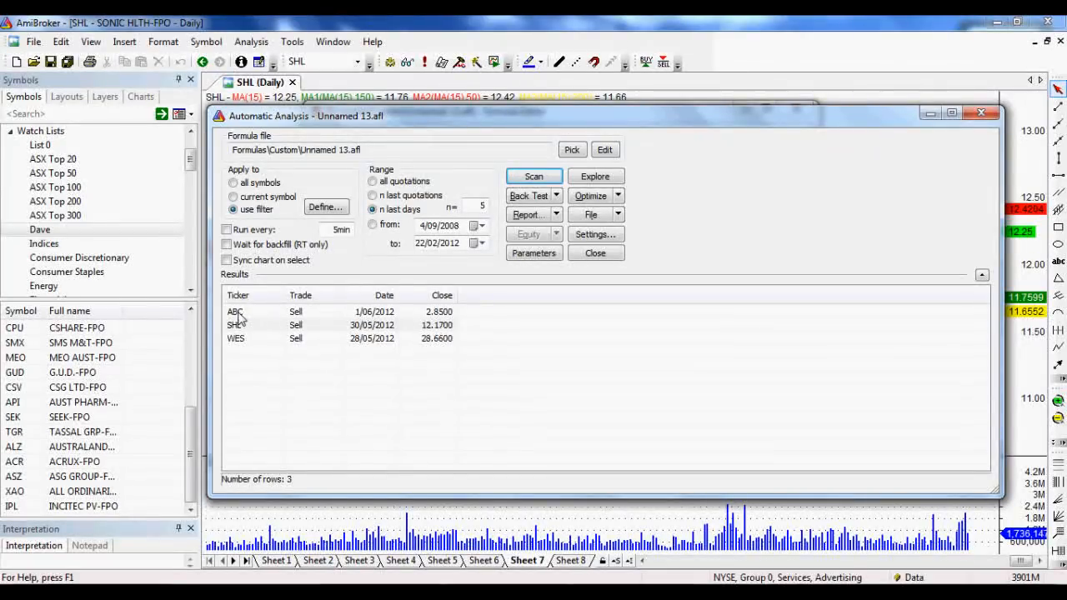
left_click(236, 311)
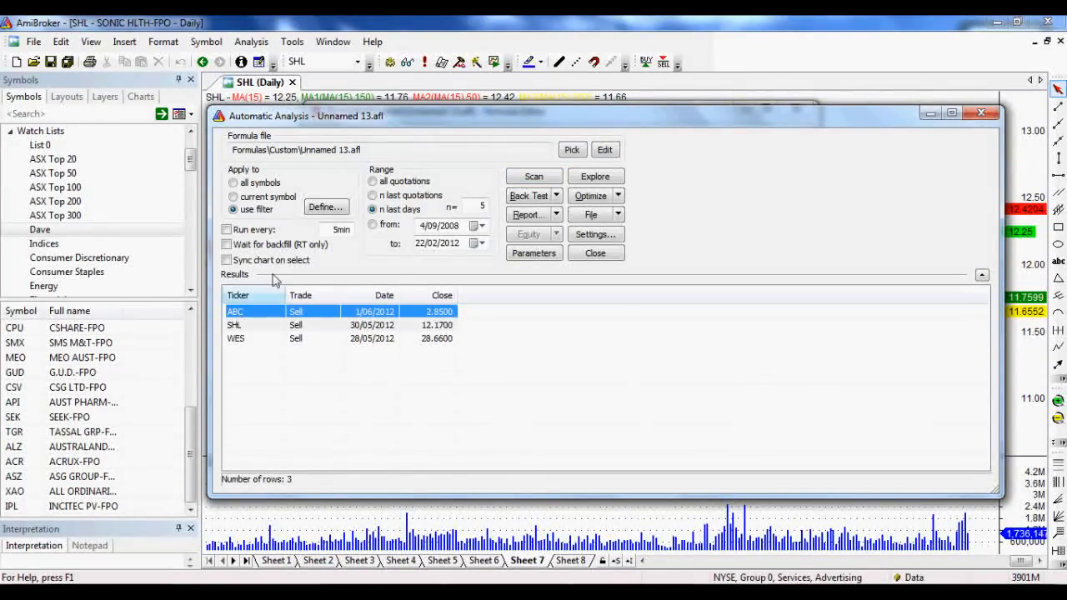
left_click(604, 149)
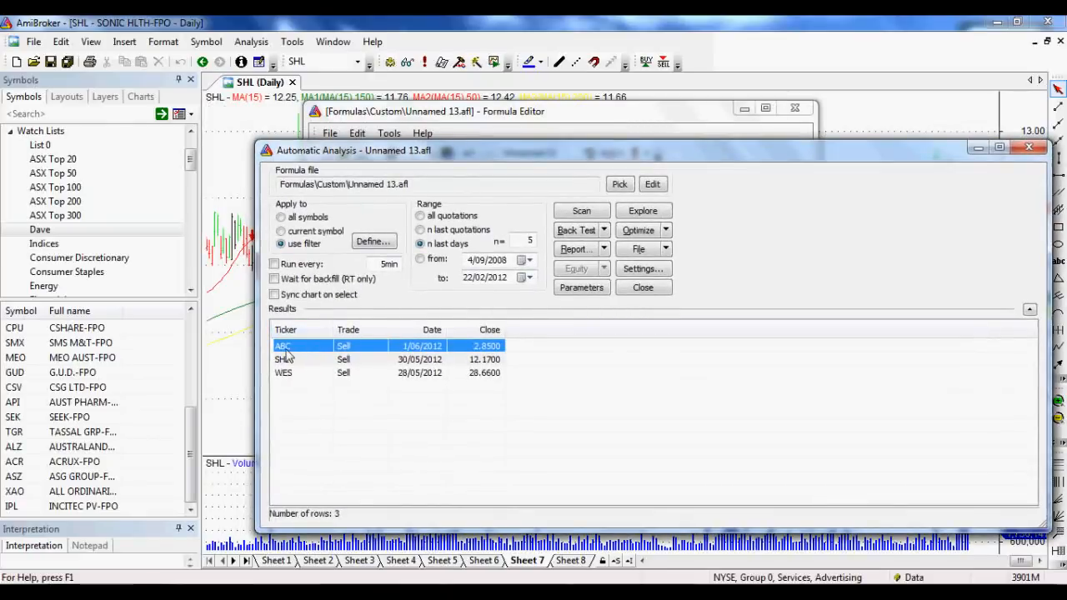
Step: Show arrows for actual trades on the ABC chart from the results list
right_click(283, 345)
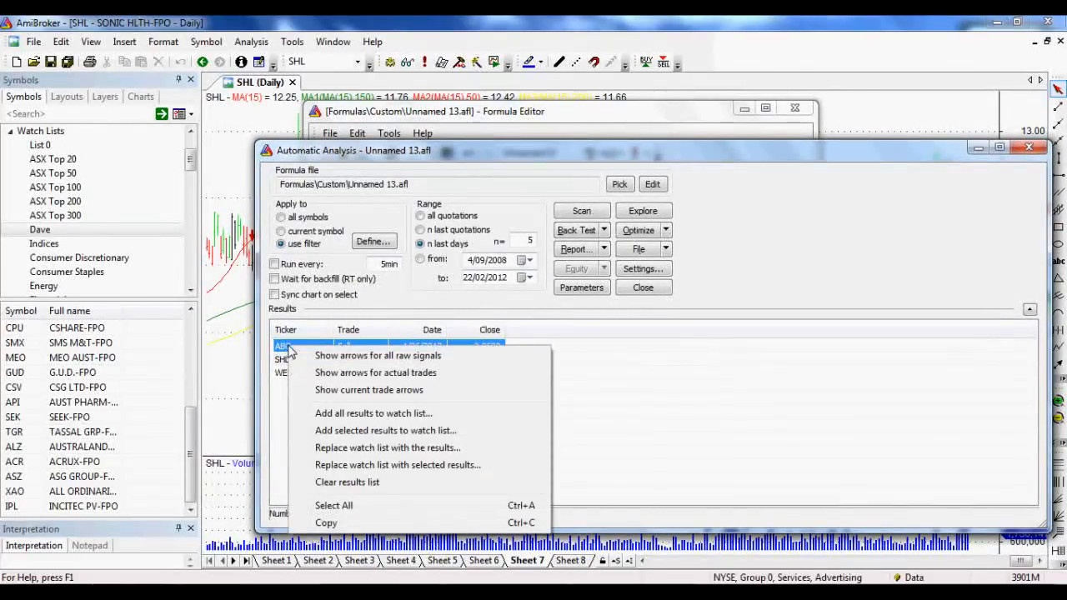
mouse_move(289, 357)
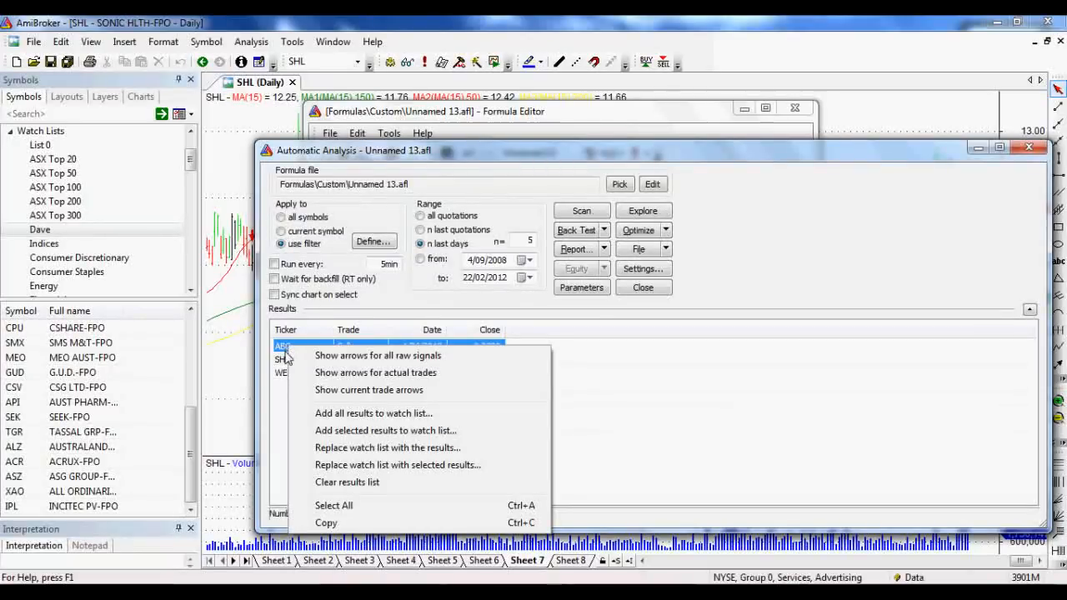
mouse_move(375, 373)
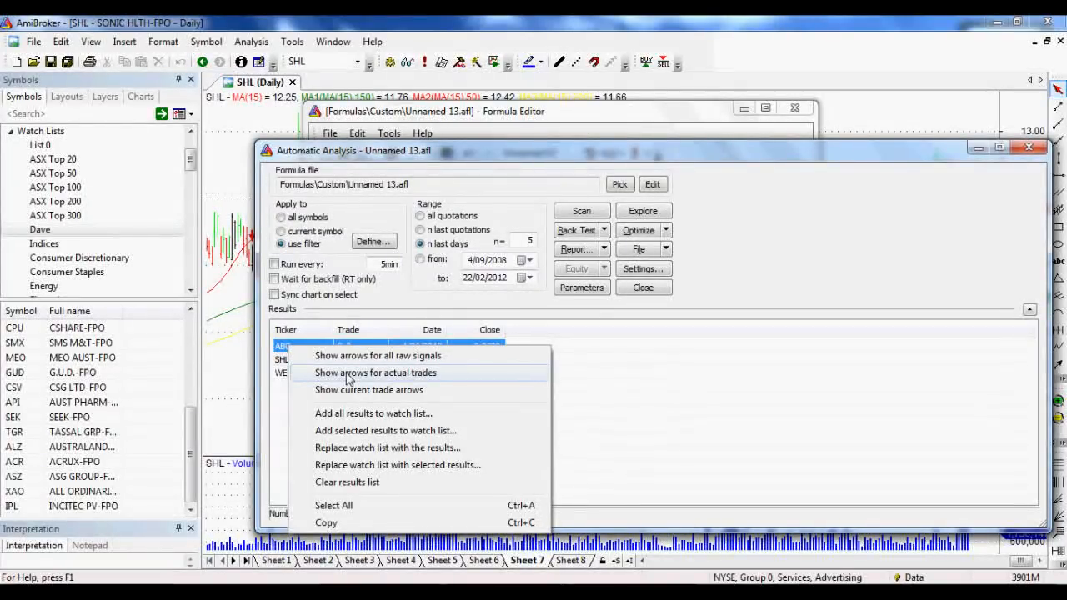
left_click(376, 372)
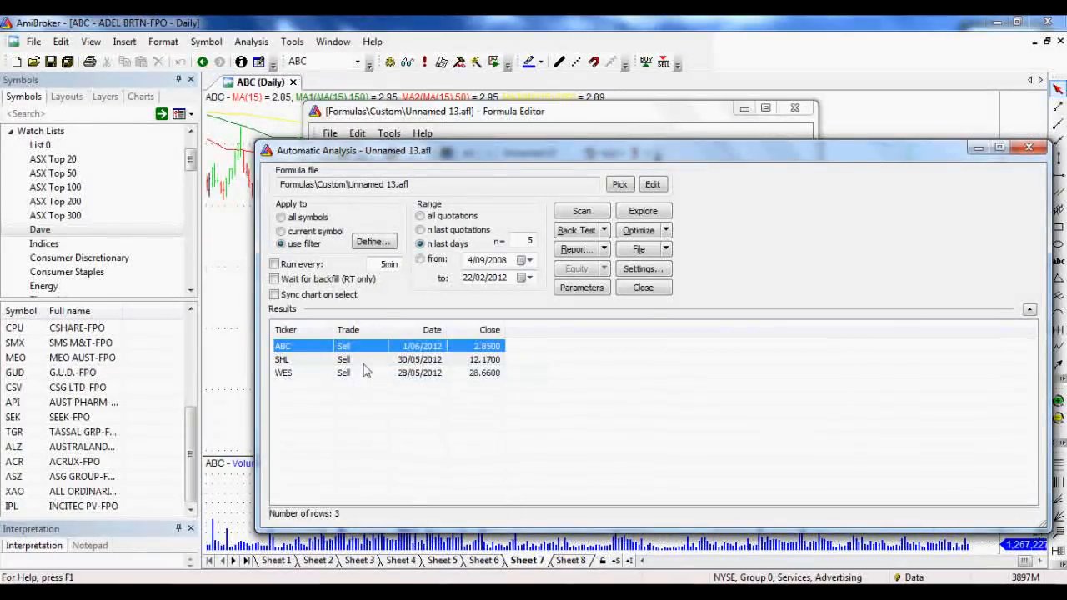
mouse_move(646, 136)
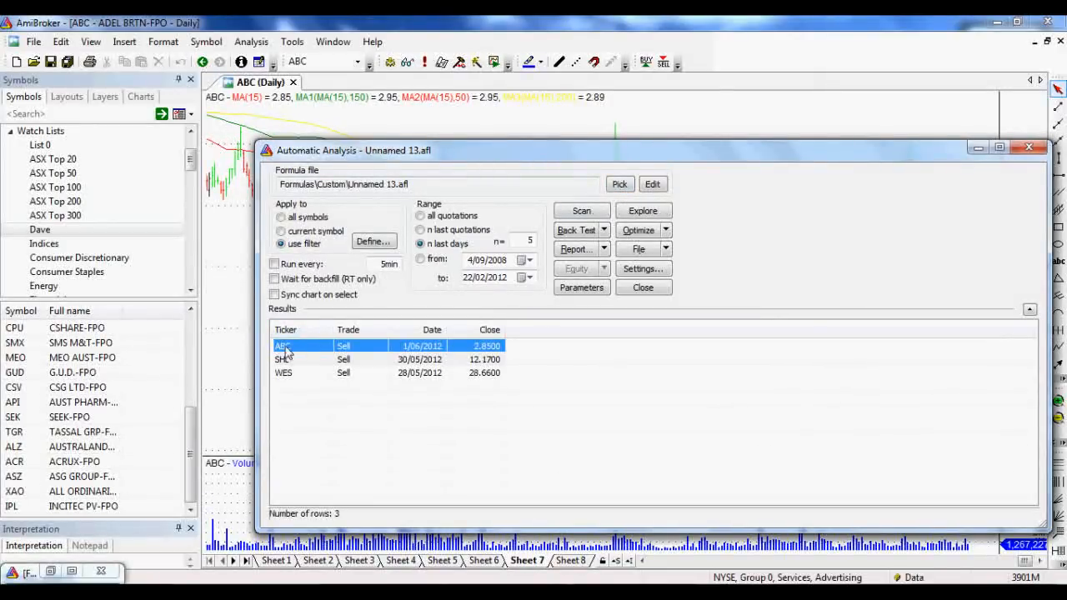
Step: Minimize the analysis window and open the ABC chart's Axes & Grid parameters
left_click(643, 287)
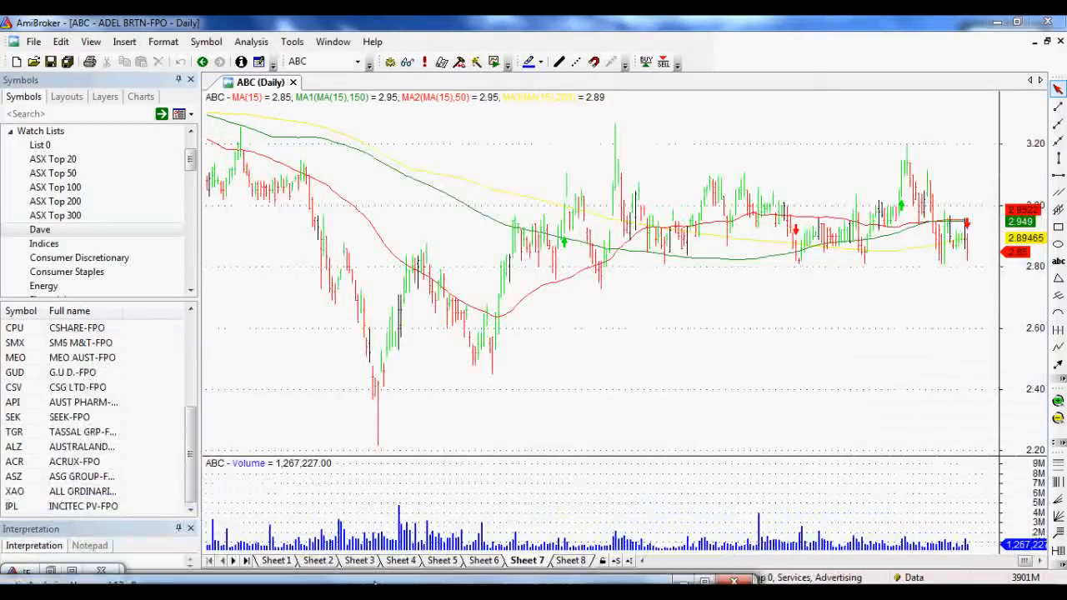
mouse_move(779, 262)
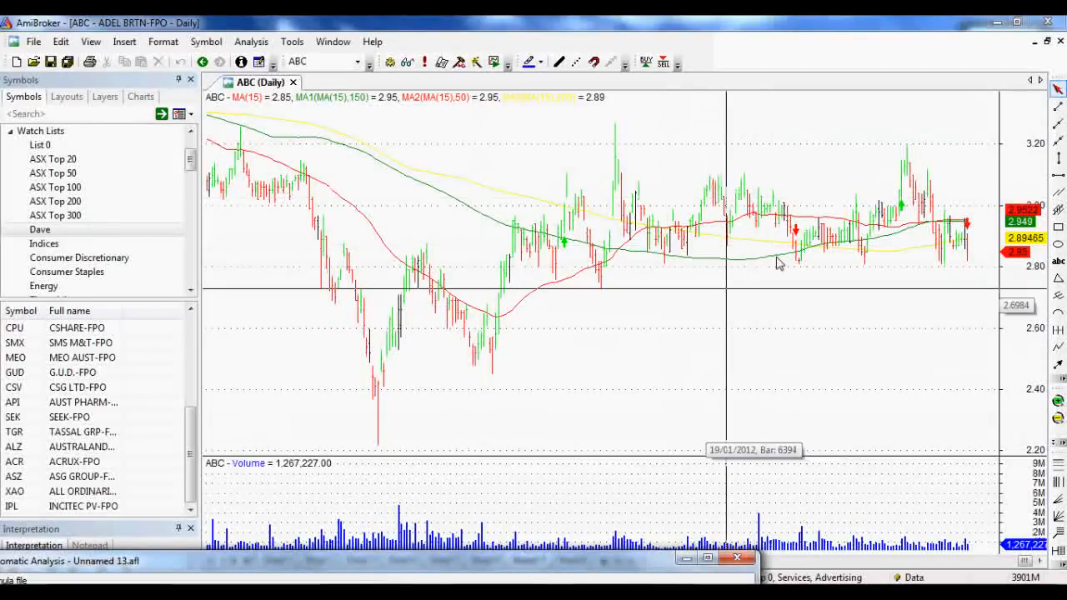
mouse_move(783, 250)
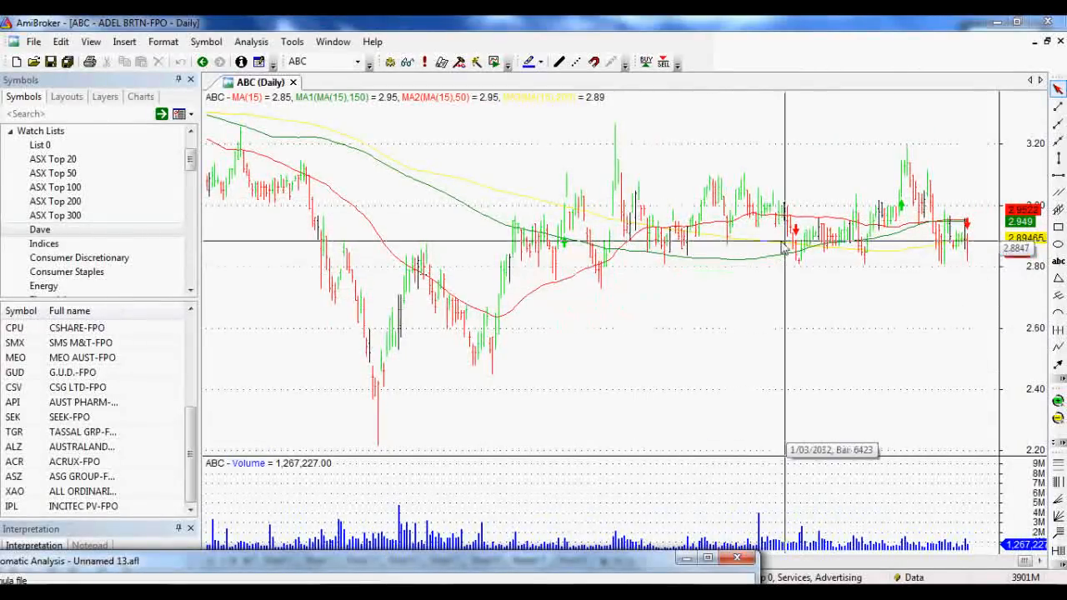
right_click(658, 296)
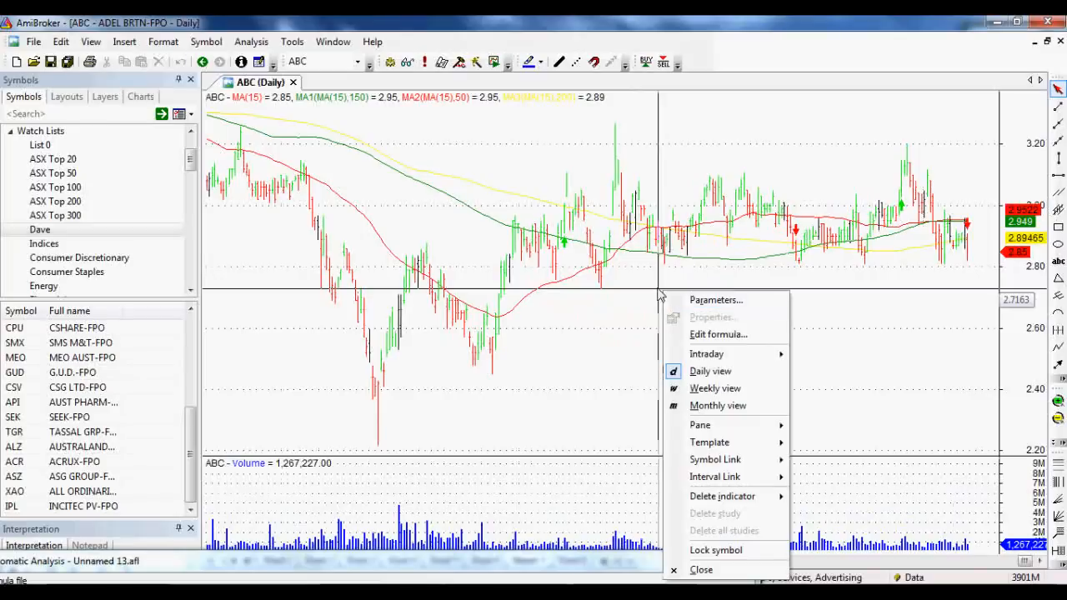
mouse_move(716, 300)
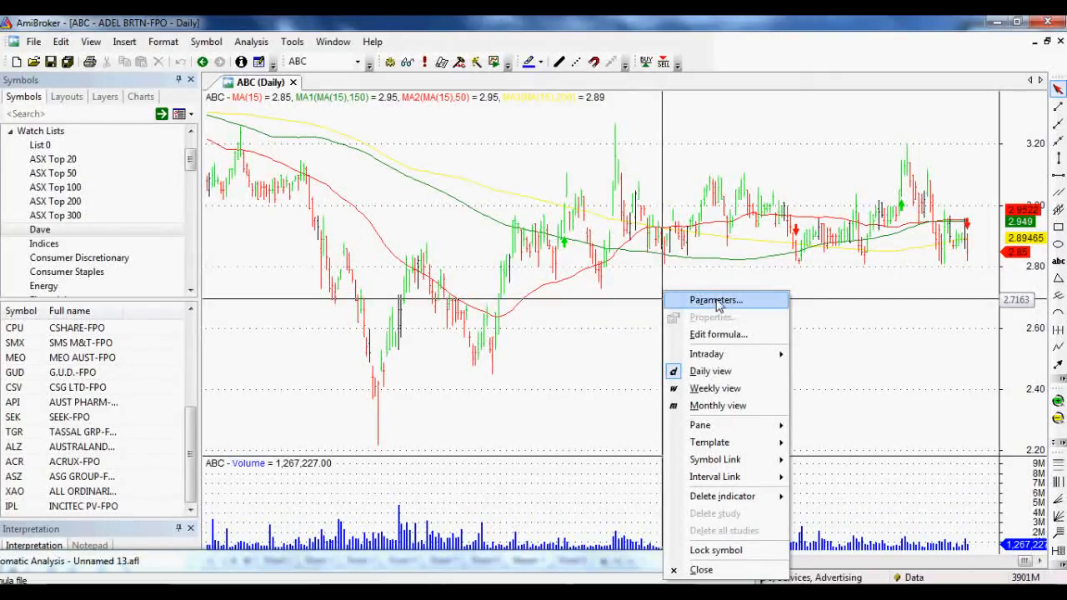
left_click(715, 301)
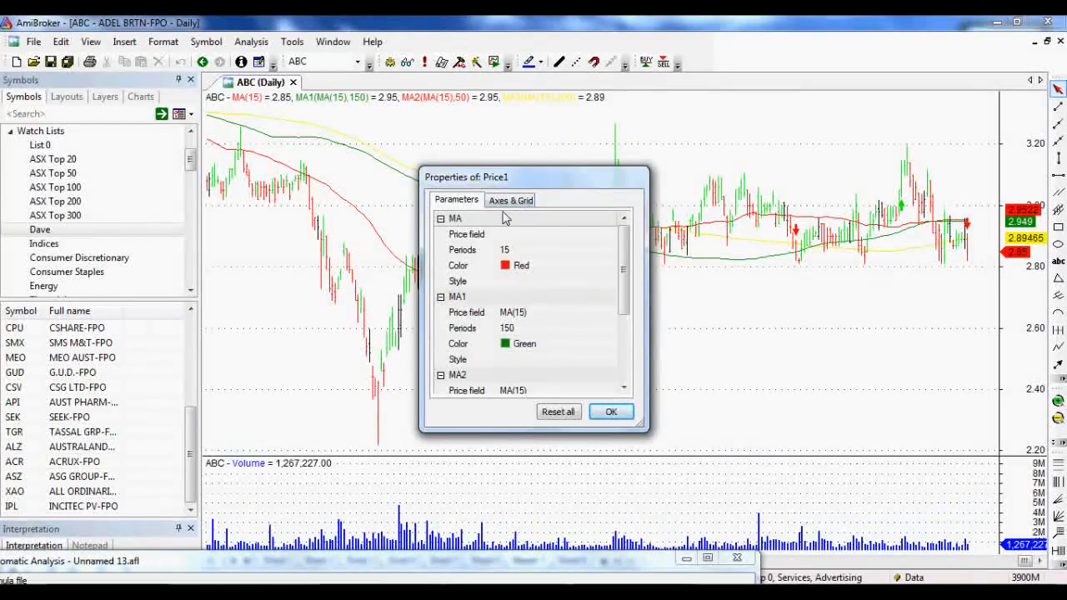
left_click(509, 199)
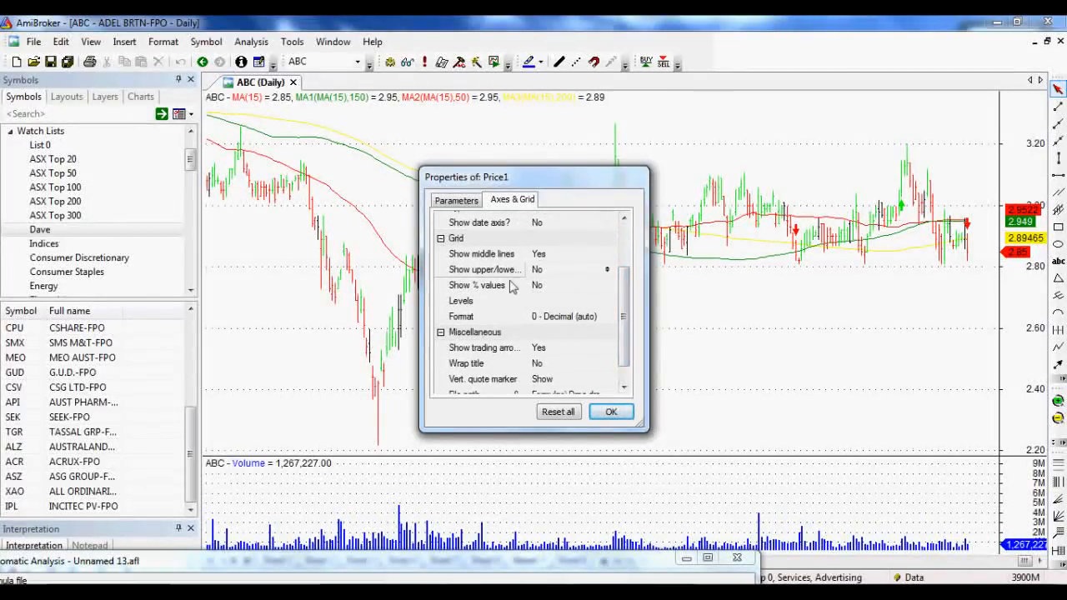
left_click(571, 347)
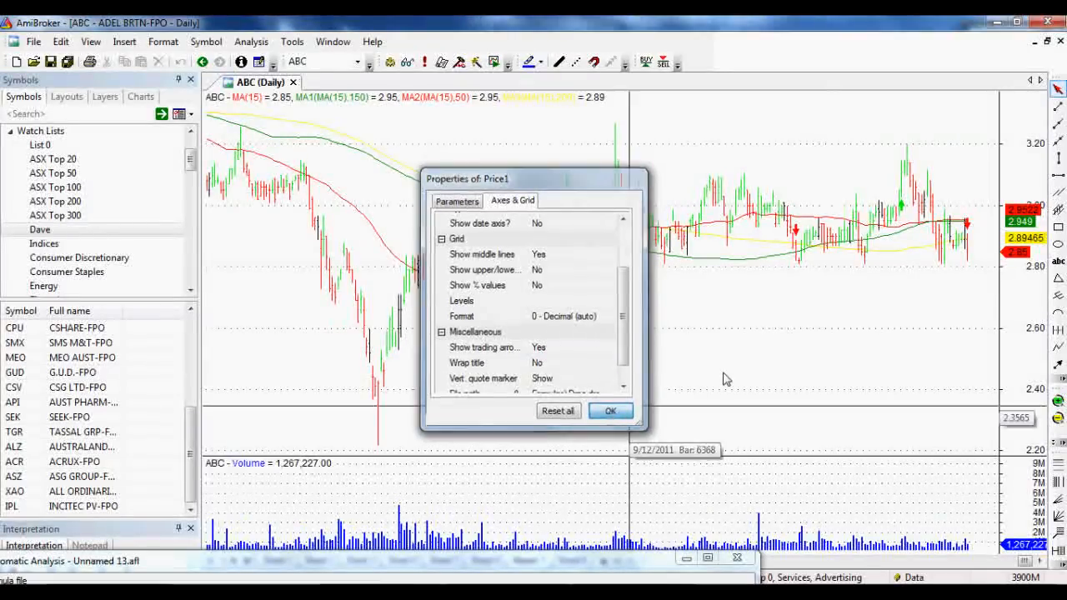
Step: Close the chart properties with OK to show ABC's trade arrows
left_click(610, 410)
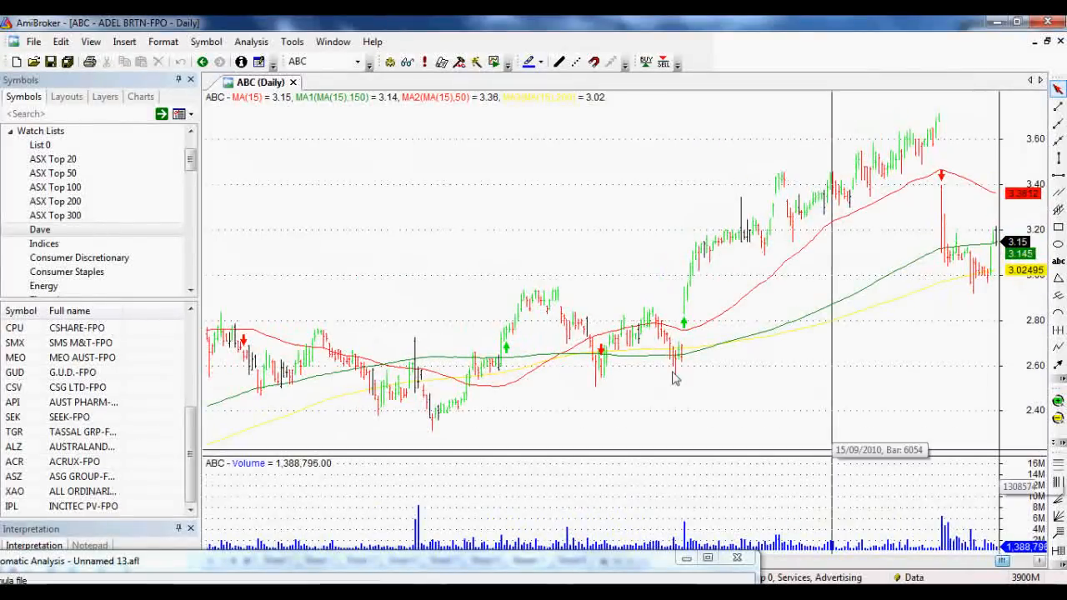
mouse_move(479, 384)
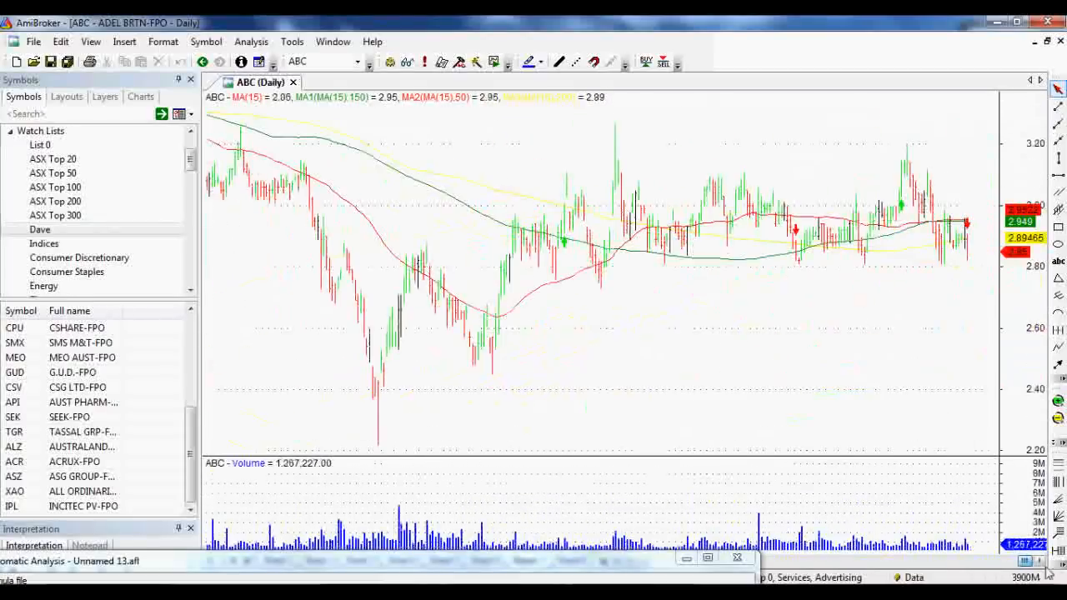
mouse_move(984, 239)
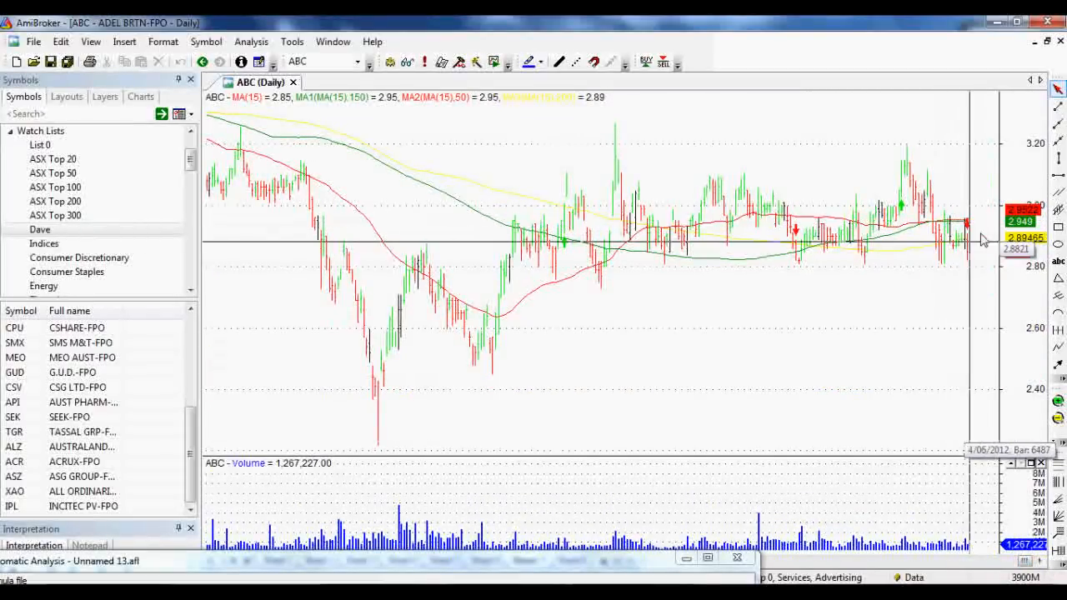
mouse_move(958, 255)
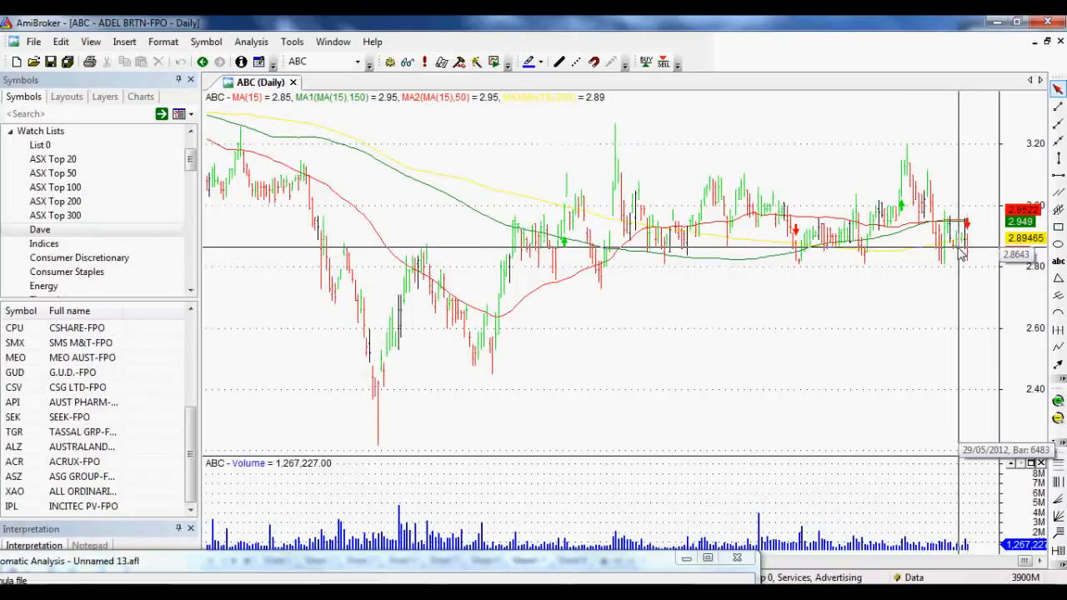
mouse_move(946, 258)
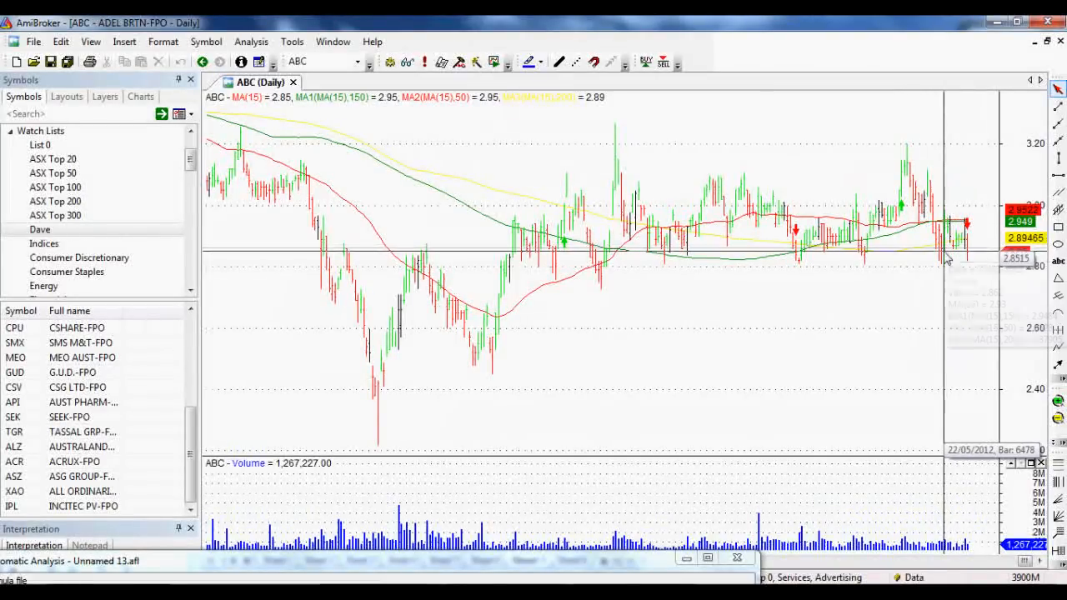
mouse_move(946, 257)
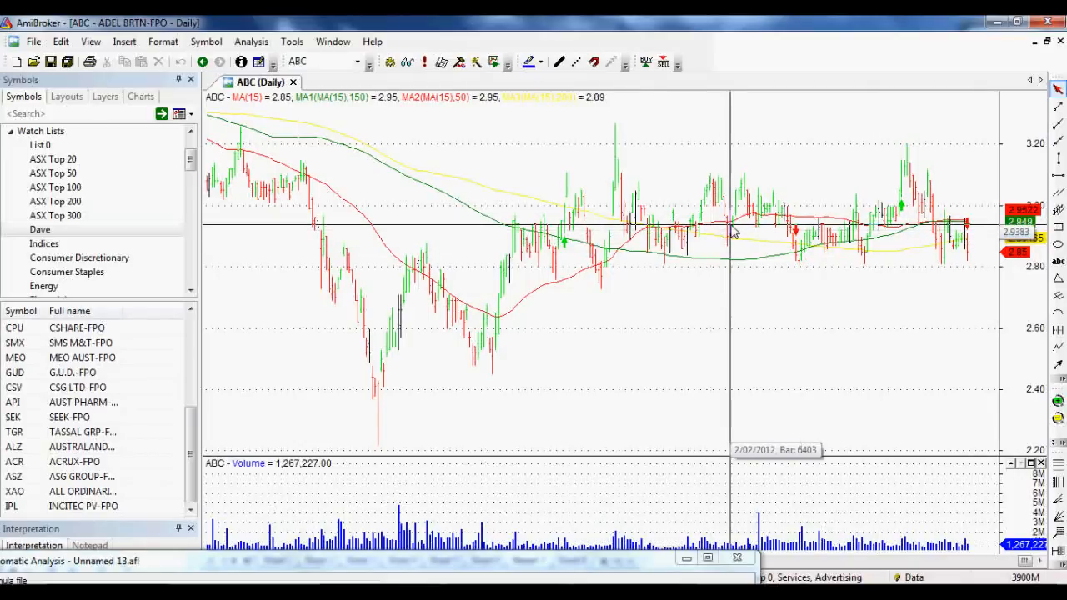
mouse_move(721, 241)
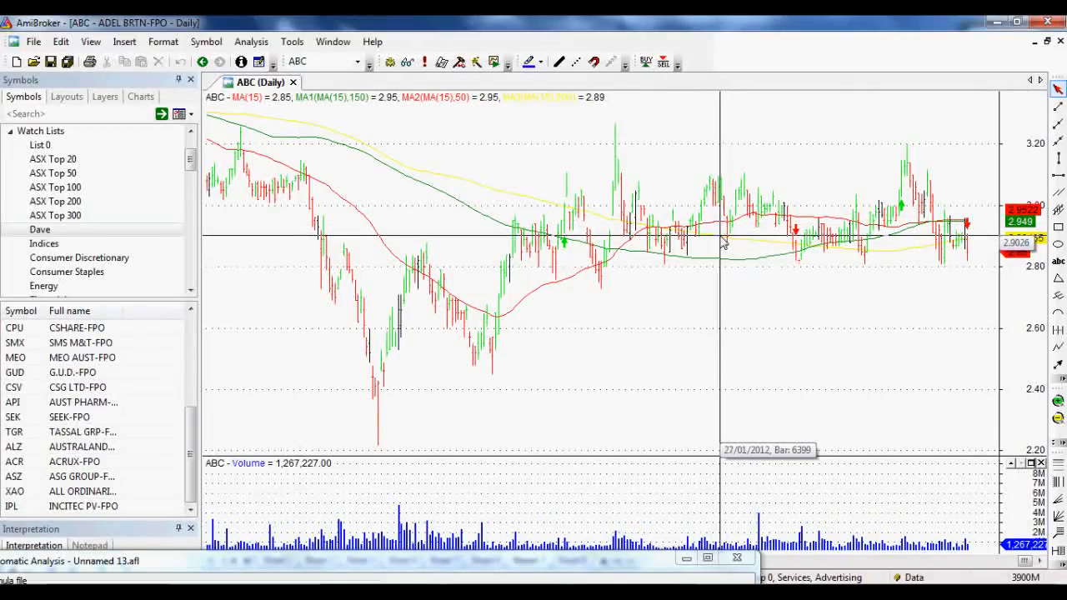
mouse_move(683, 280)
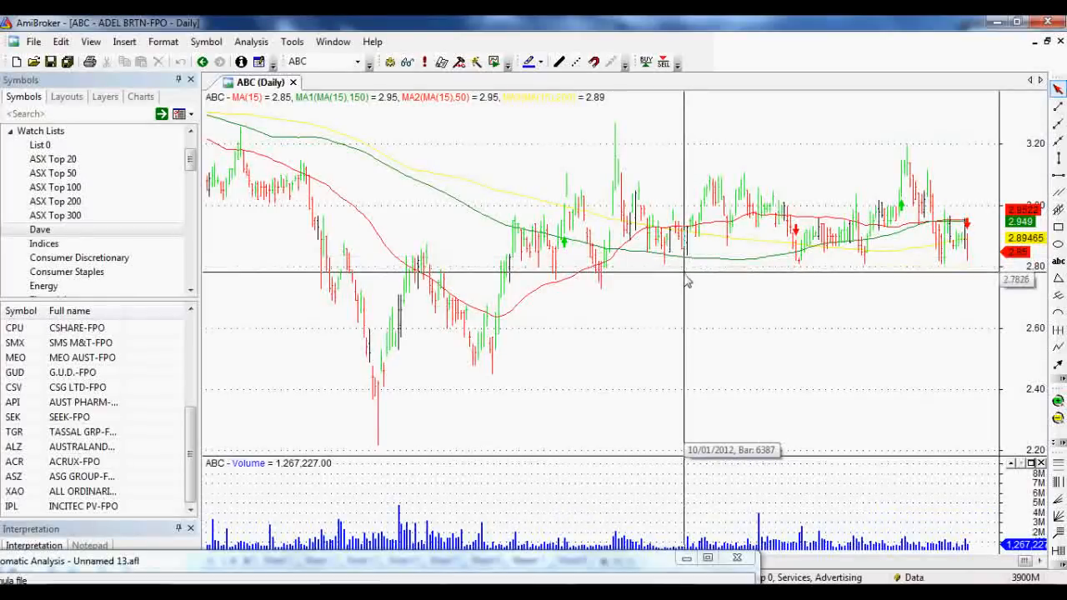
mouse_move(634, 342)
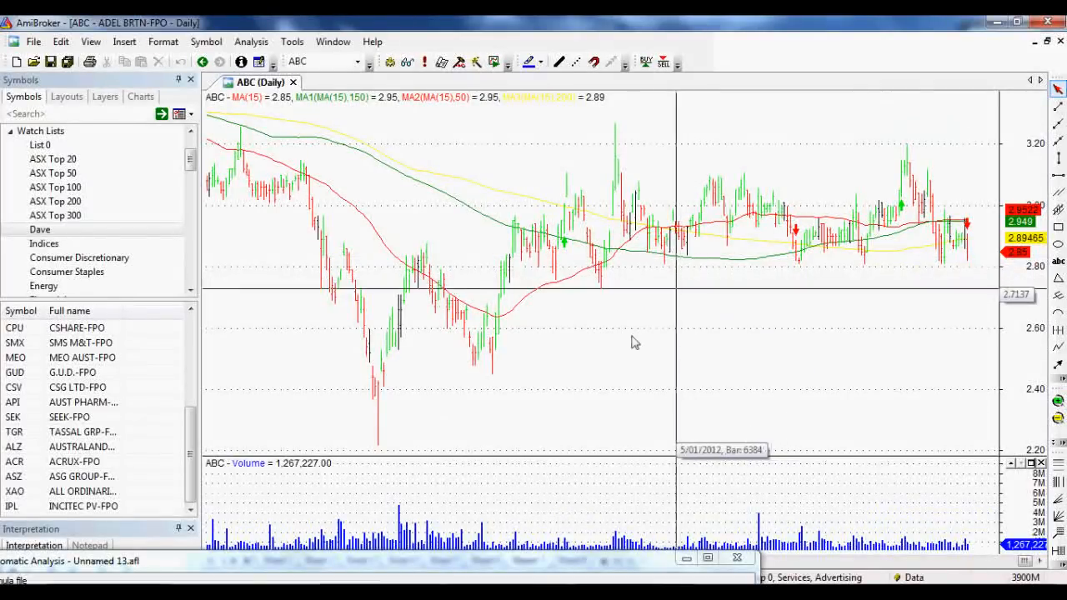
mouse_move(370, 567)
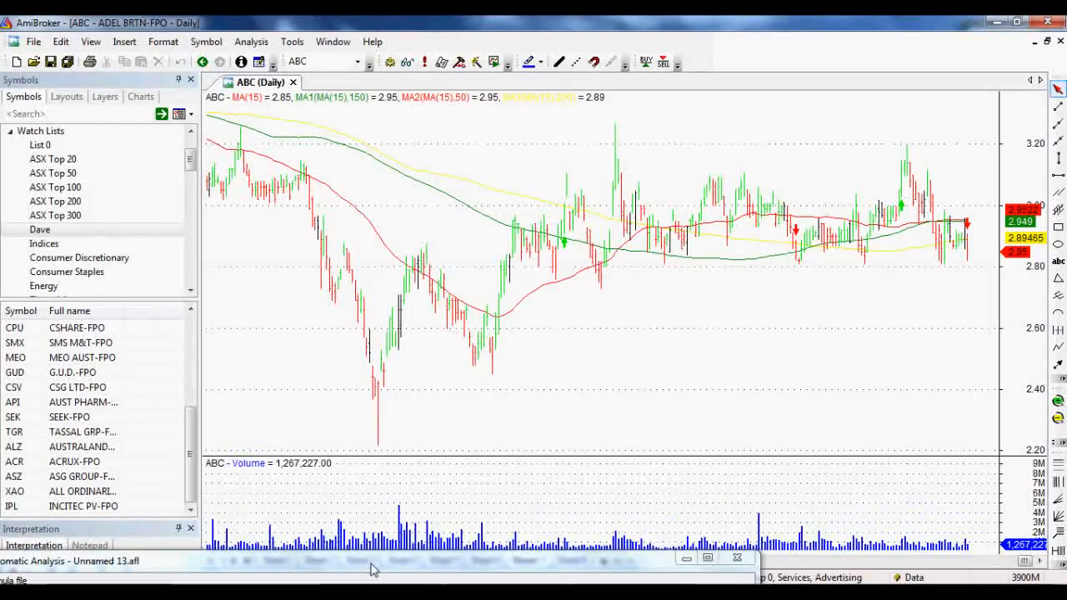
mouse_move(527, 339)
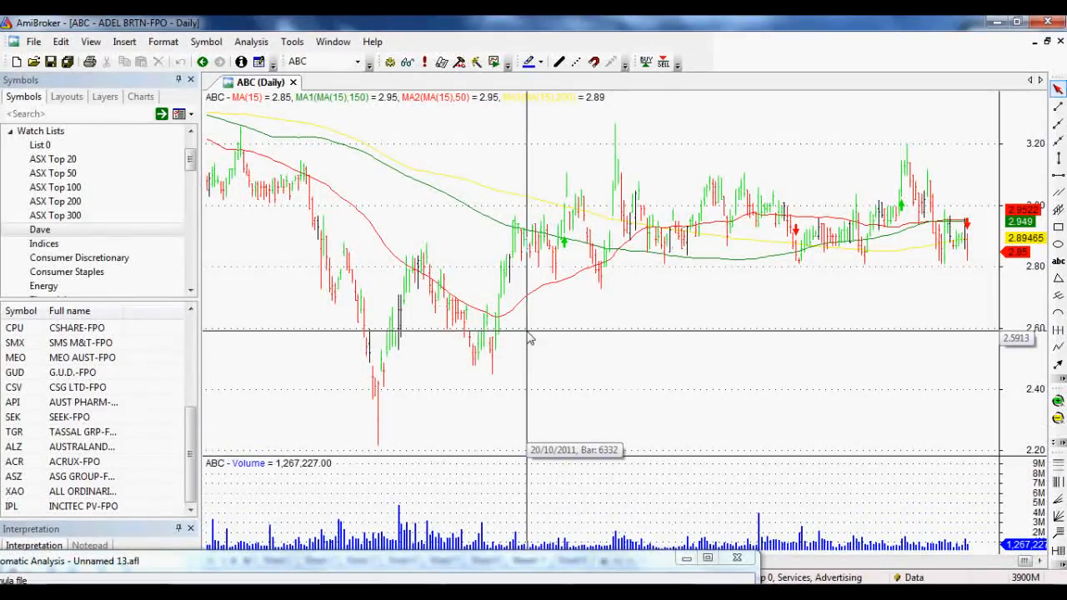
mouse_move(604, 300)
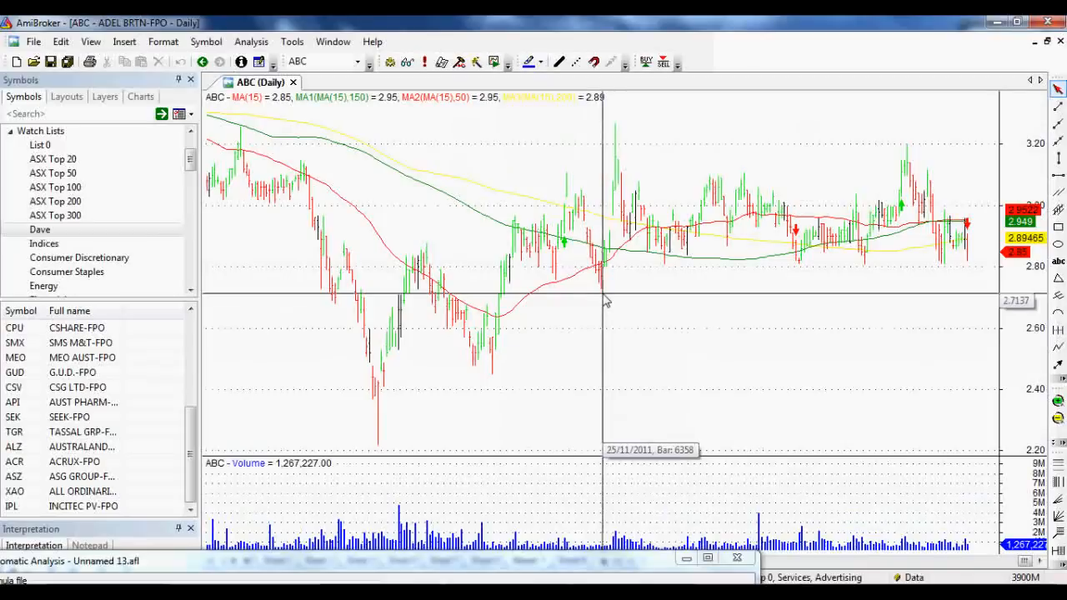